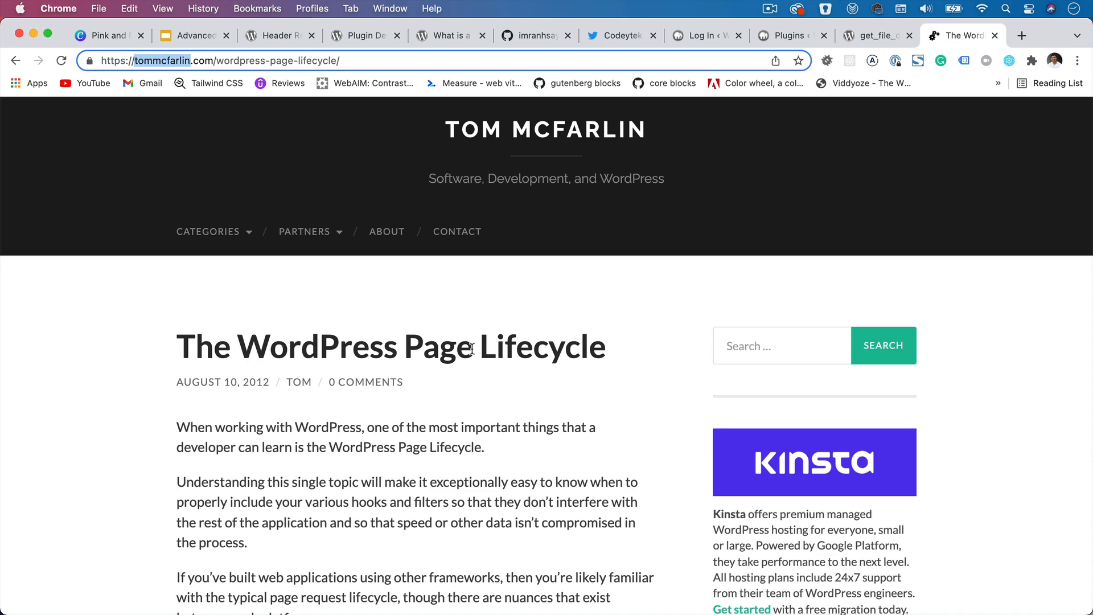
Scroll the lifecycle article to the WP core load chart, glancing at the Plugins admin tab in between
{"action": "scroll", "scroll_direction": "down", "scroll_amount": 3}
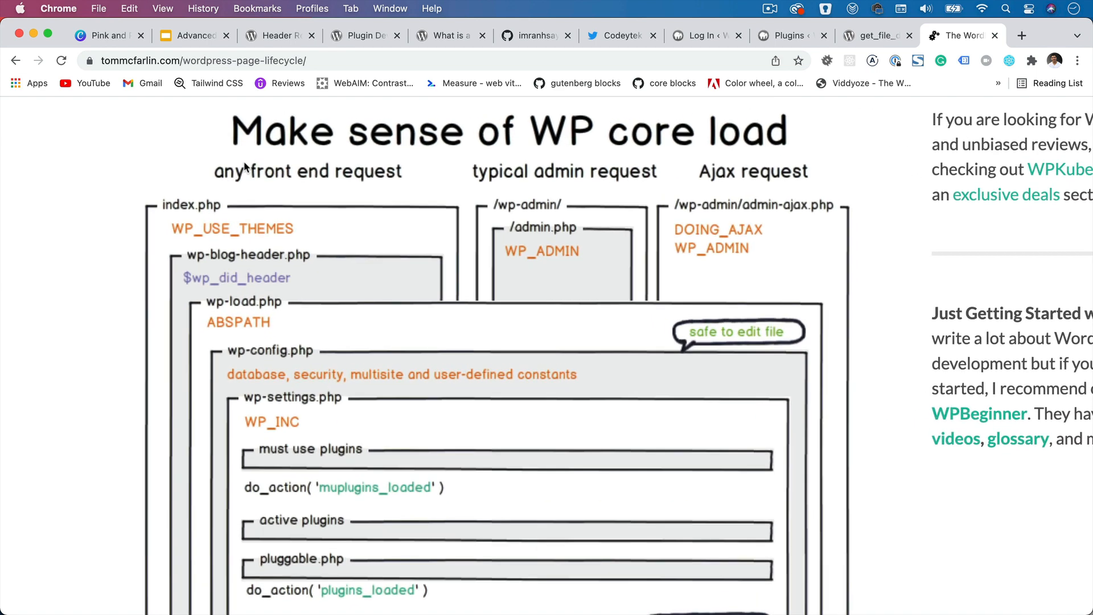
{"action": "mouse_move", "coordinate": [251, 188]}
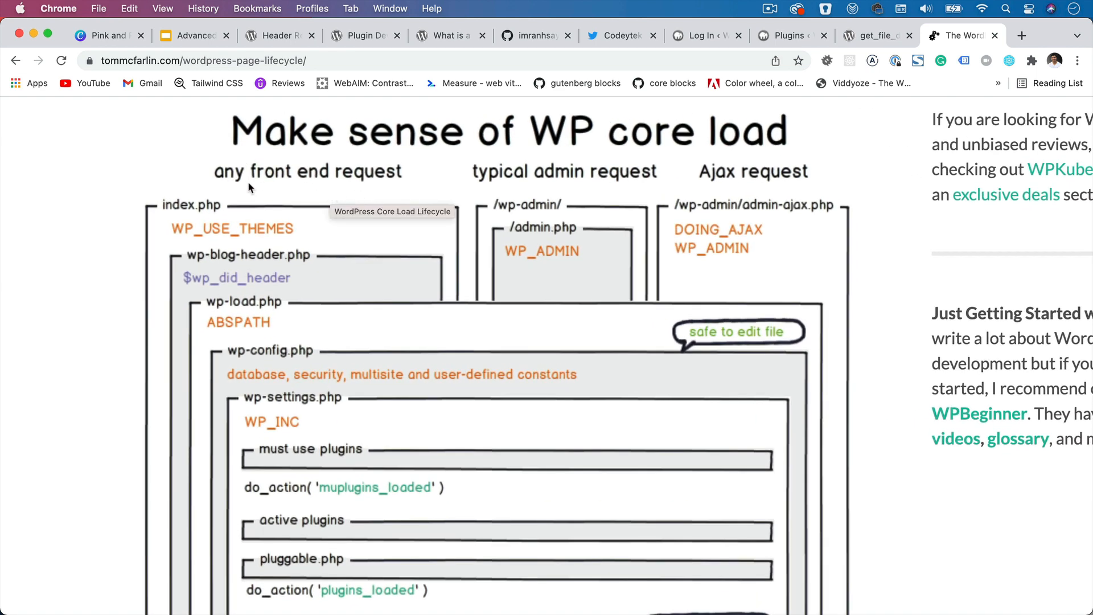
{"action": "mouse_move", "coordinate": [508, 208]}
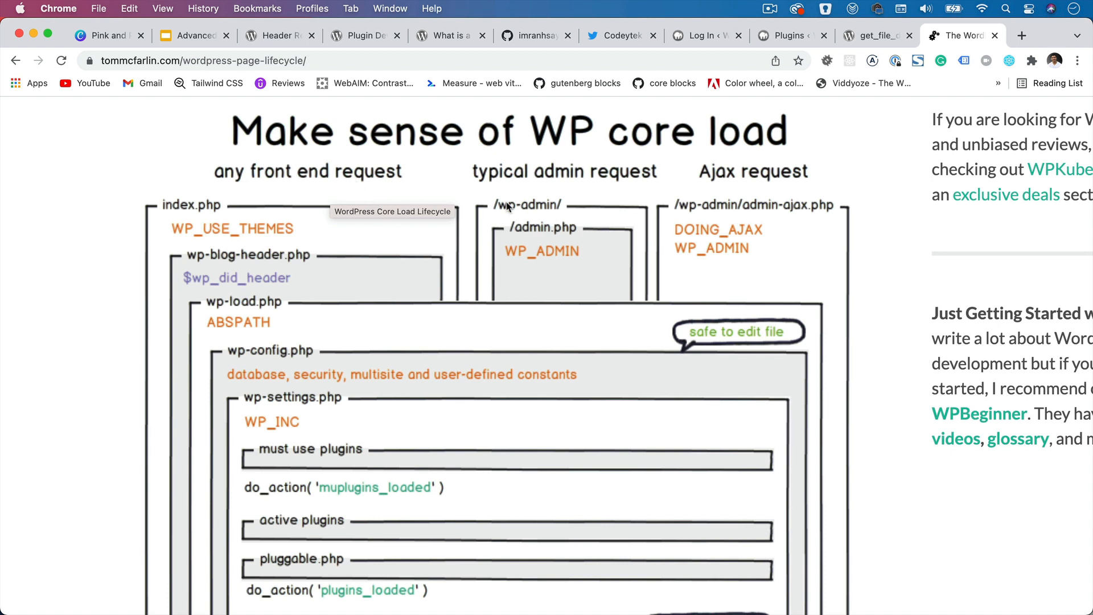
{"action": "mouse_move", "coordinate": [413, 170]}
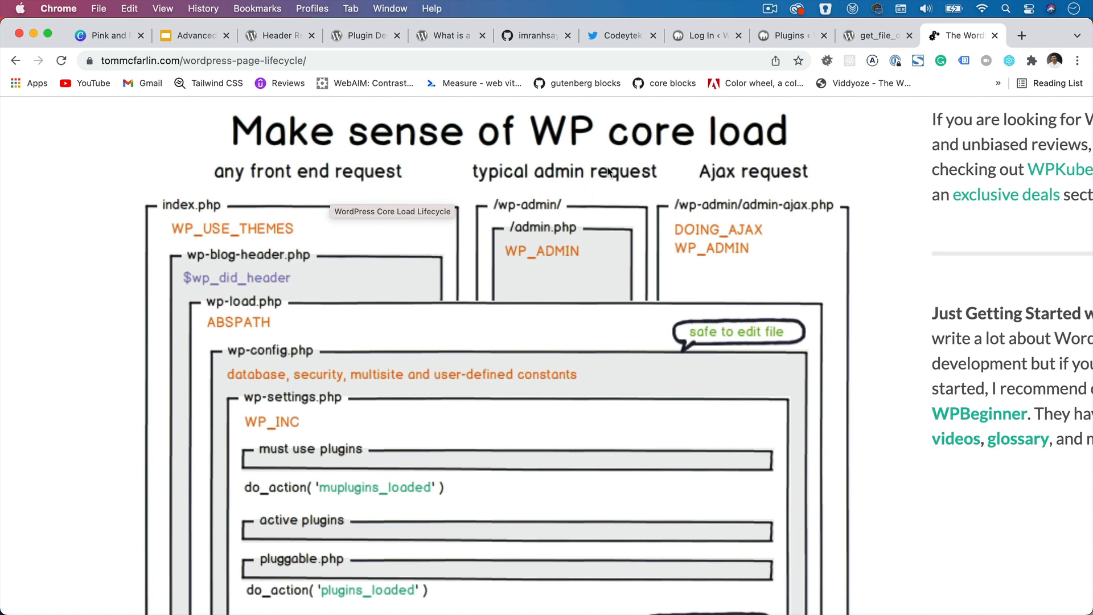
{"action": "mouse_move", "coordinate": [643, 186]}
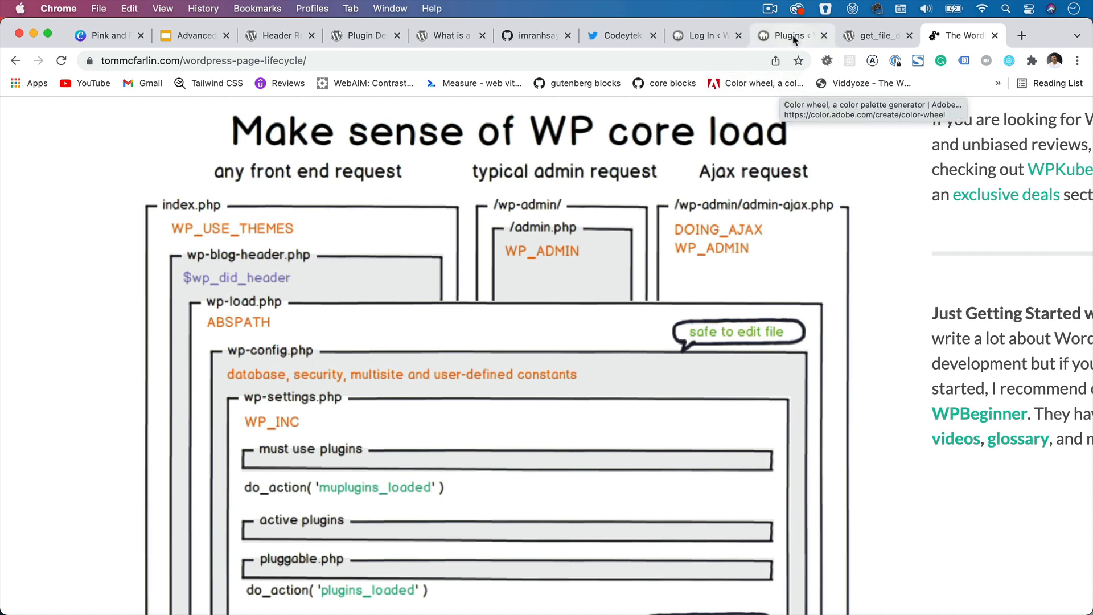
{"action": "left_click", "coordinate": [794, 36]}
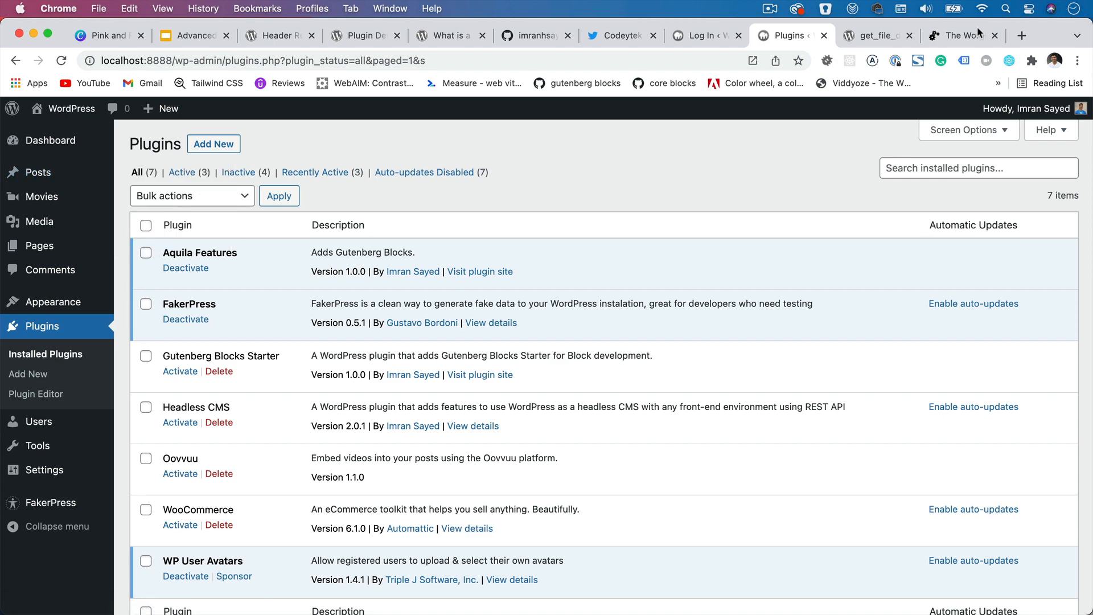
{"action": "left_click", "coordinate": [961, 35]}
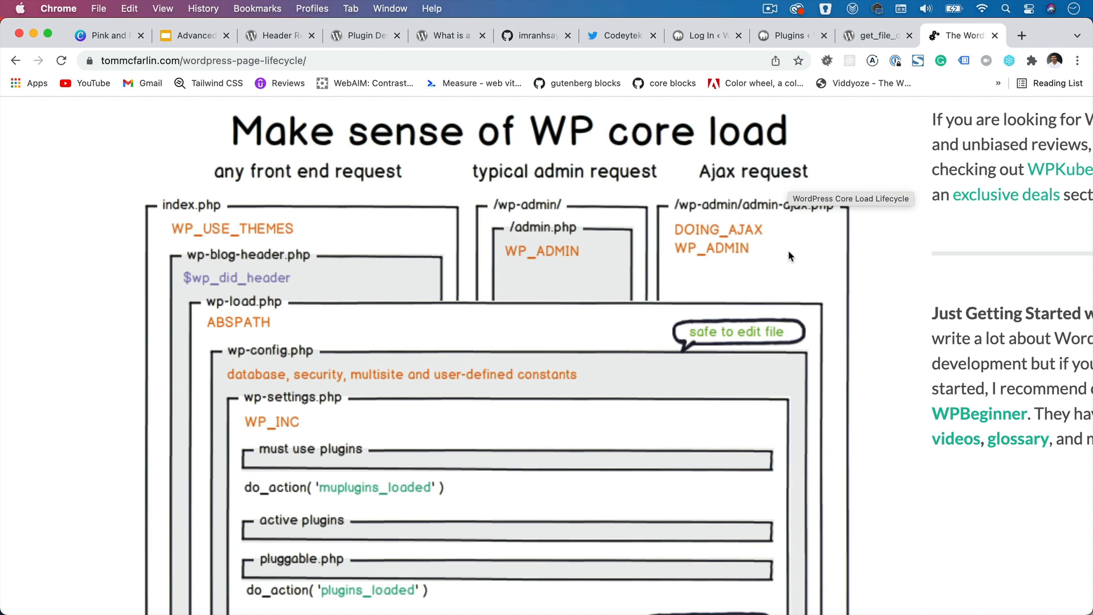
{"action": "mouse_move", "coordinate": [291, 271]}
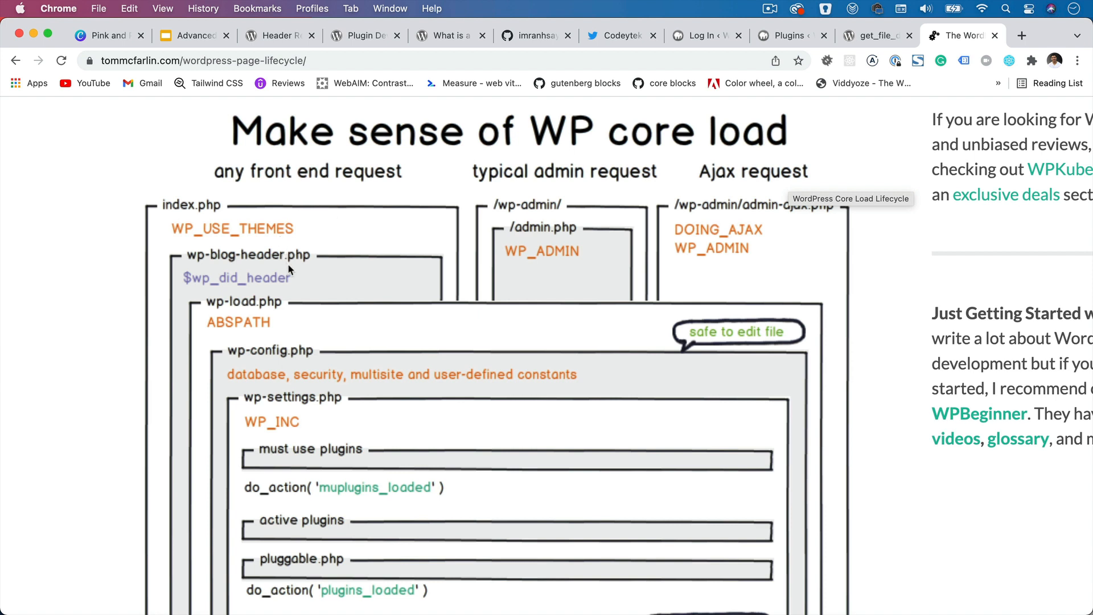
{"action": "mouse_move", "coordinate": [195, 218]}
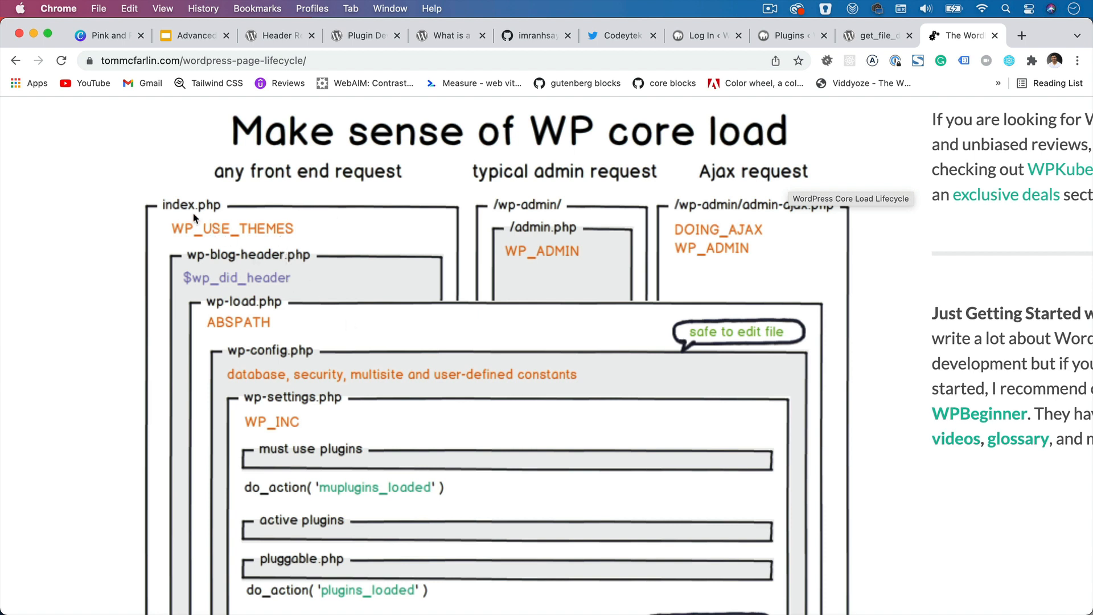
{"action": "mouse_move", "coordinate": [192, 213]}
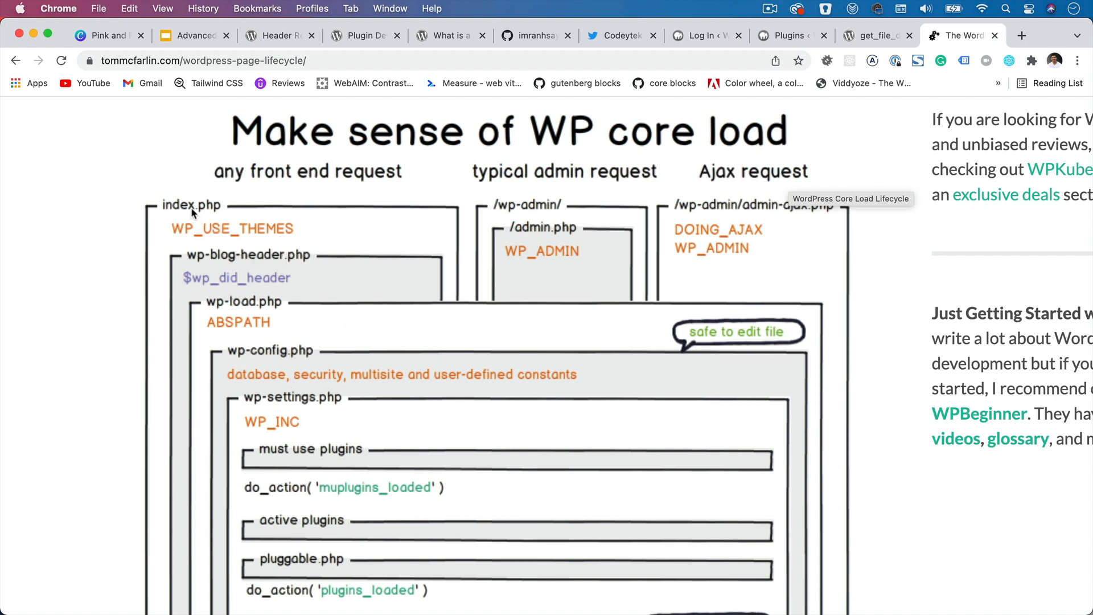
{"action": "mouse_move", "coordinate": [250, 234]}
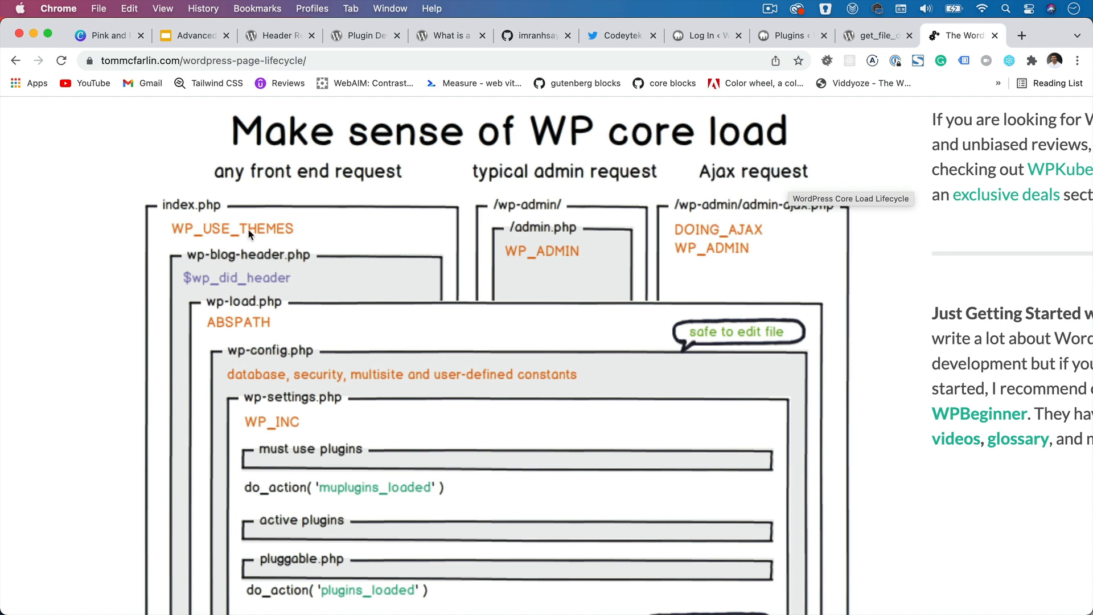
{"action": "mouse_move", "coordinate": [196, 237]}
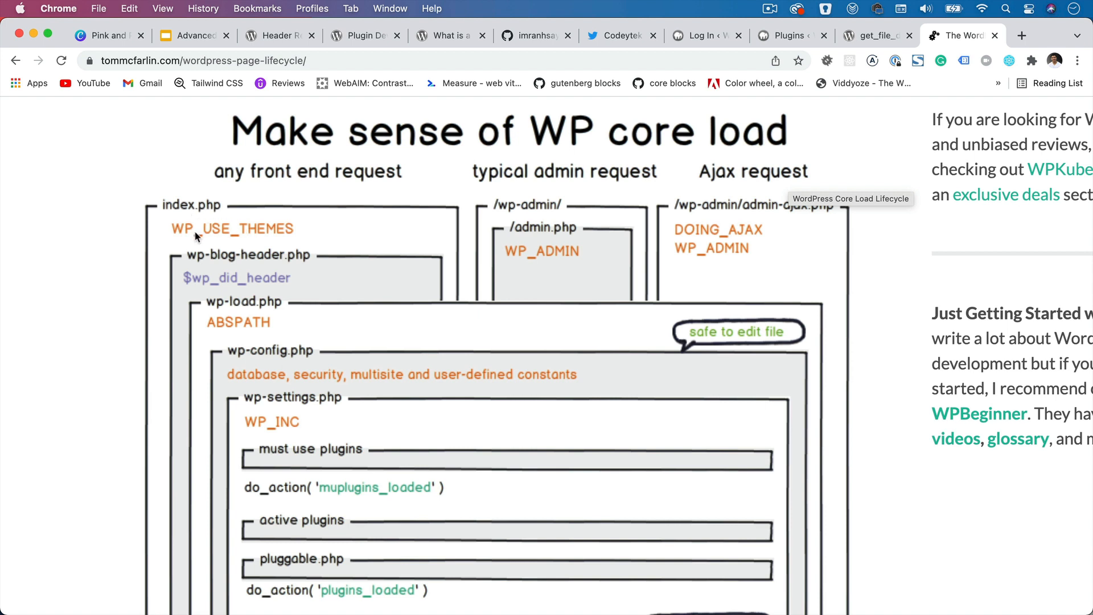
{"action": "mouse_move", "coordinate": [287, 239]}
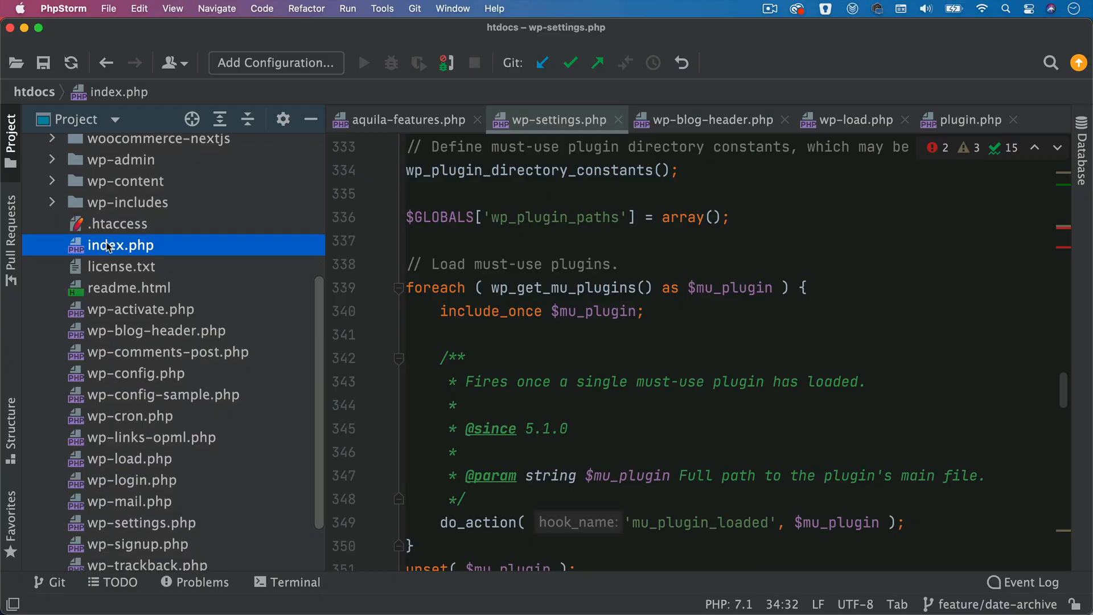
{"action": "mouse_move", "coordinate": [147, 246]}
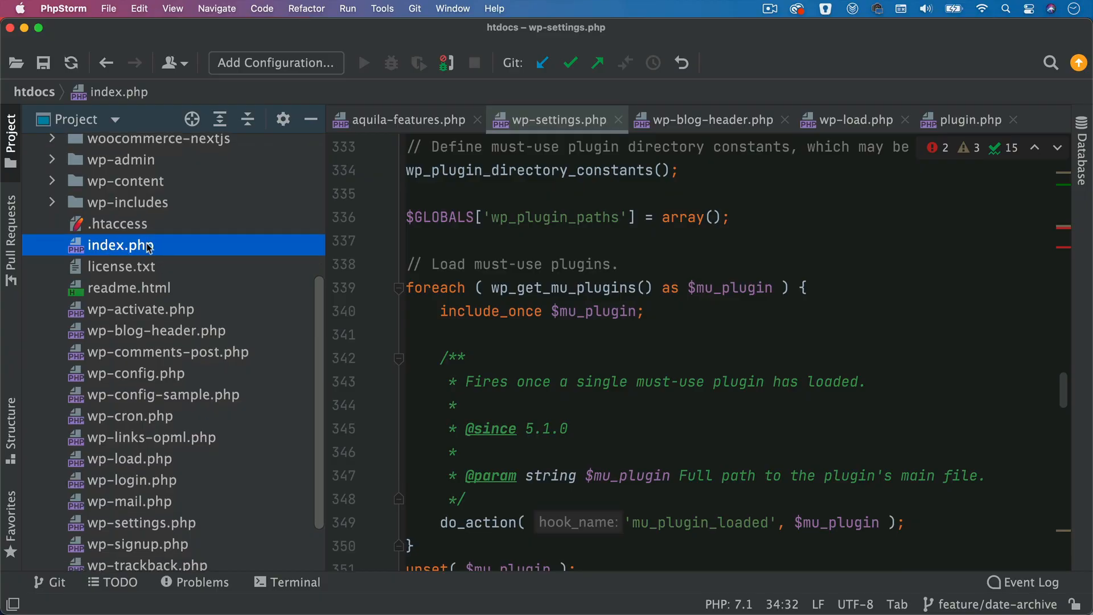
{"action": "mouse_move", "coordinate": [152, 186]}
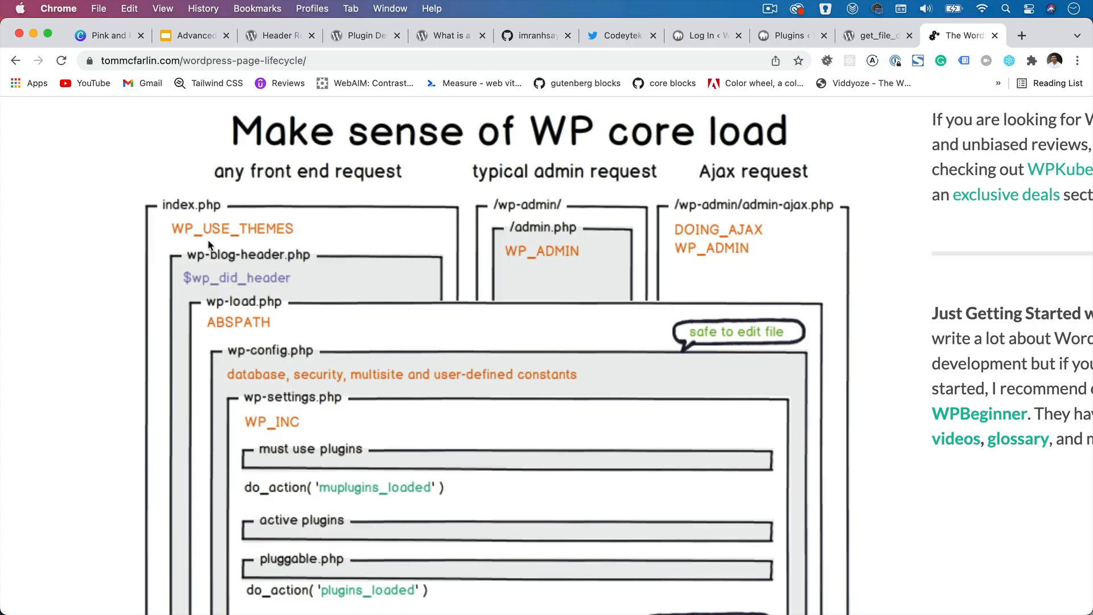
Bring up index.php in PhpStorm at the define('WP_USE_THEMES', true) and wp-blog-header.php require lines
{"action": "key", "text": "cmd+tab"}
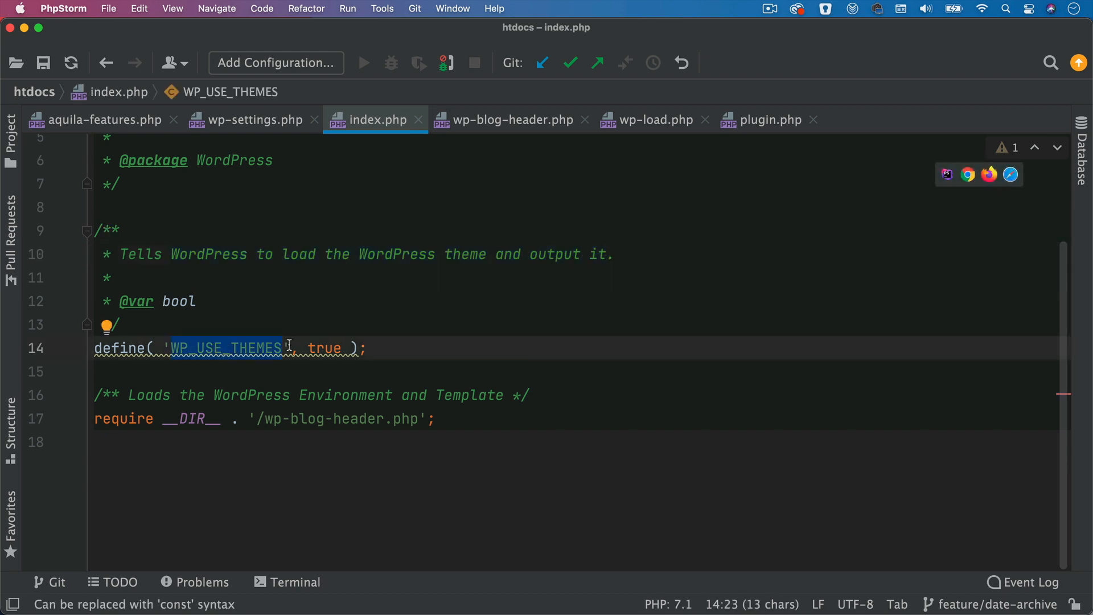
{"action": "left_click", "coordinate": [314, 419]}
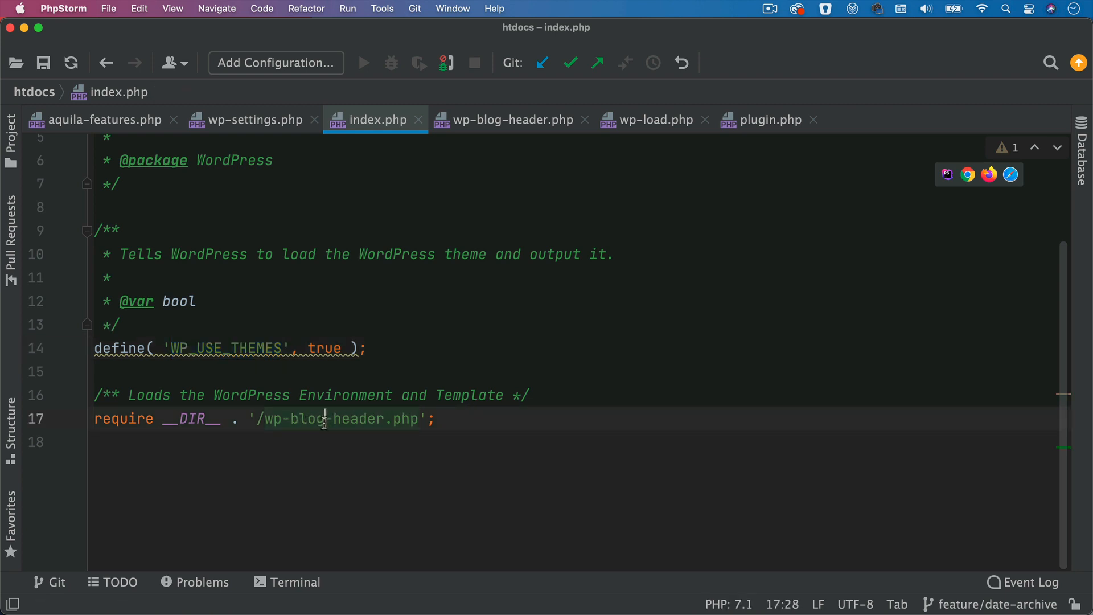
{"action": "mouse_move", "coordinate": [330, 420]}
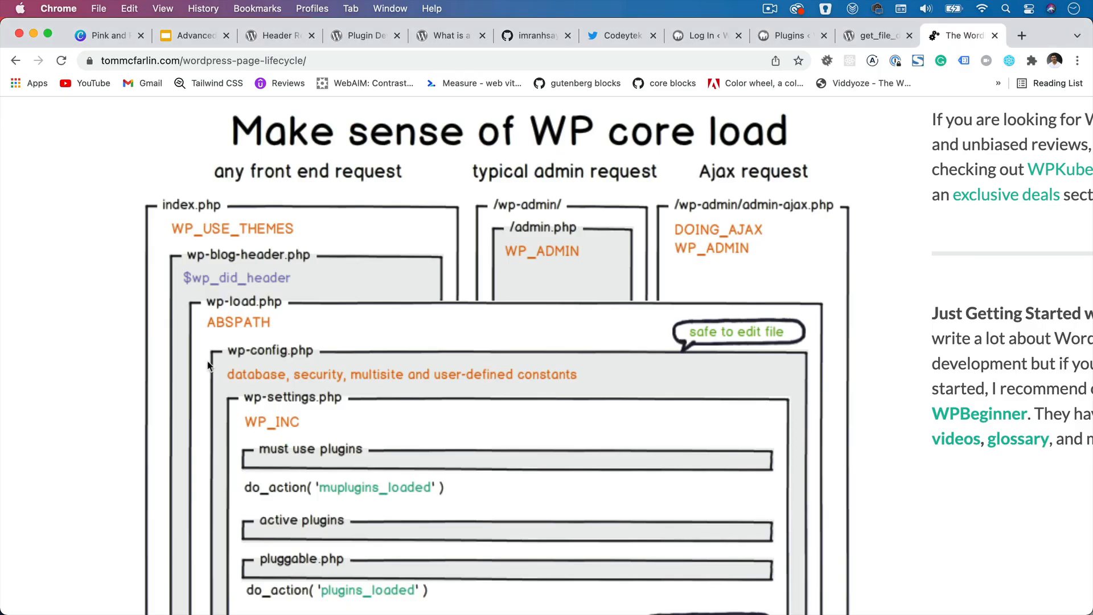
{"action": "mouse_move", "coordinate": [306, 264]}
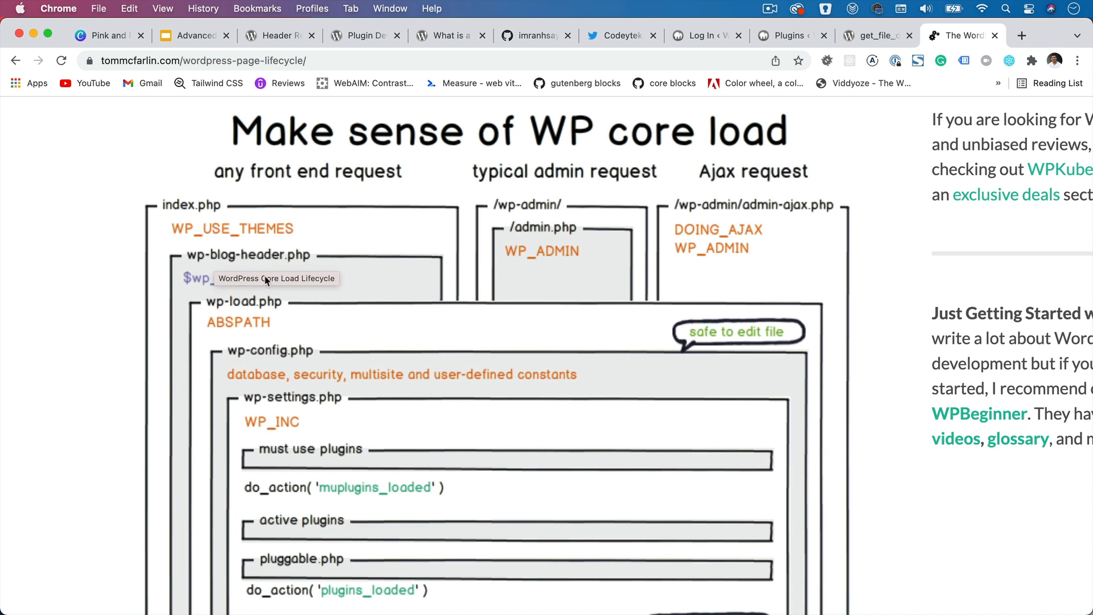
{"action": "mouse_move", "coordinate": [256, 296]}
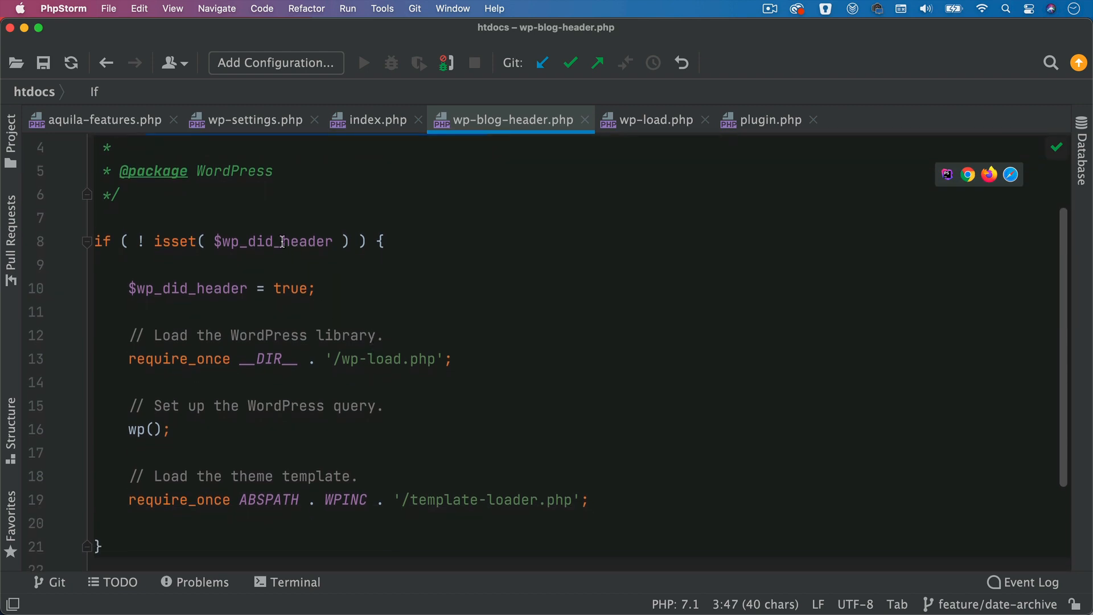
Highlight $wp_did_header in wp-blog-header.php, then move to wp-load.php's wp-config.php checks
{"action": "double_click", "coordinate": [188, 288]}
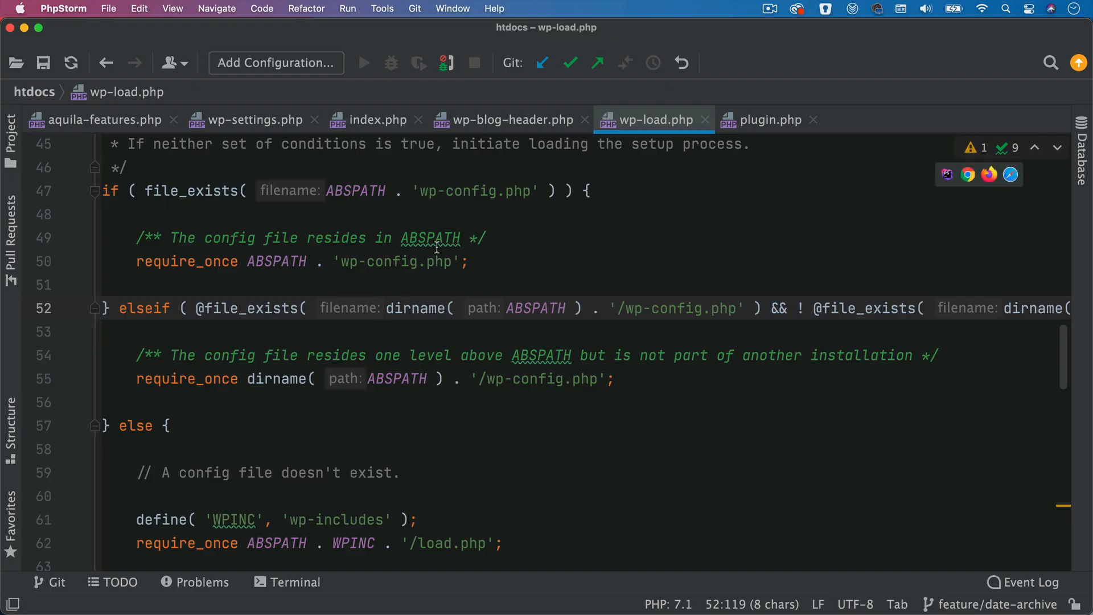
{"action": "left_click", "coordinate": [480, 191]}
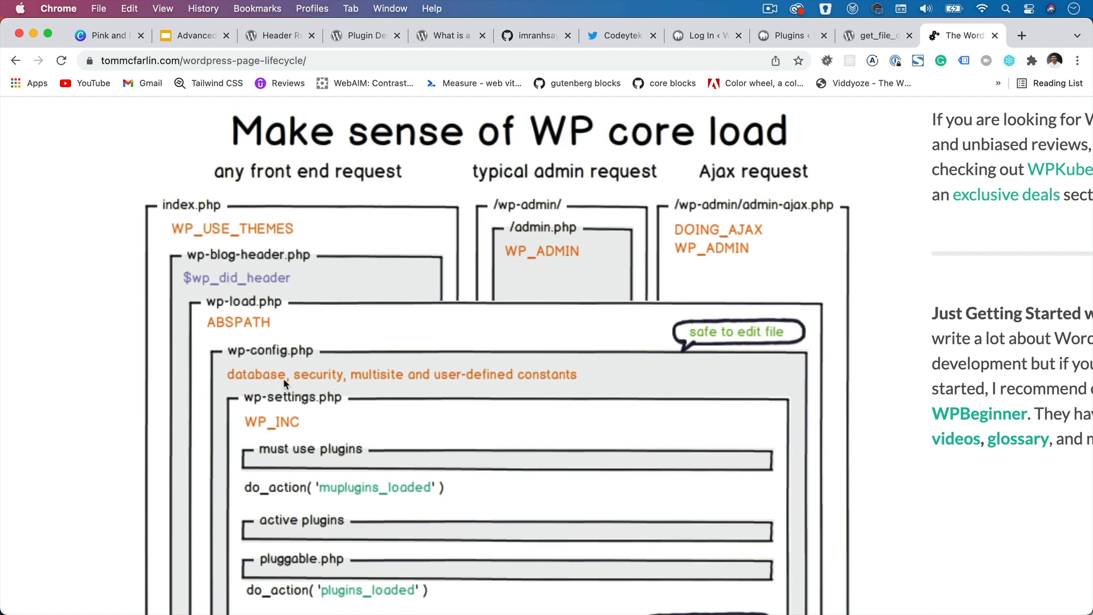
{"action": "mouse_move", "coordinate": [486, 385]}
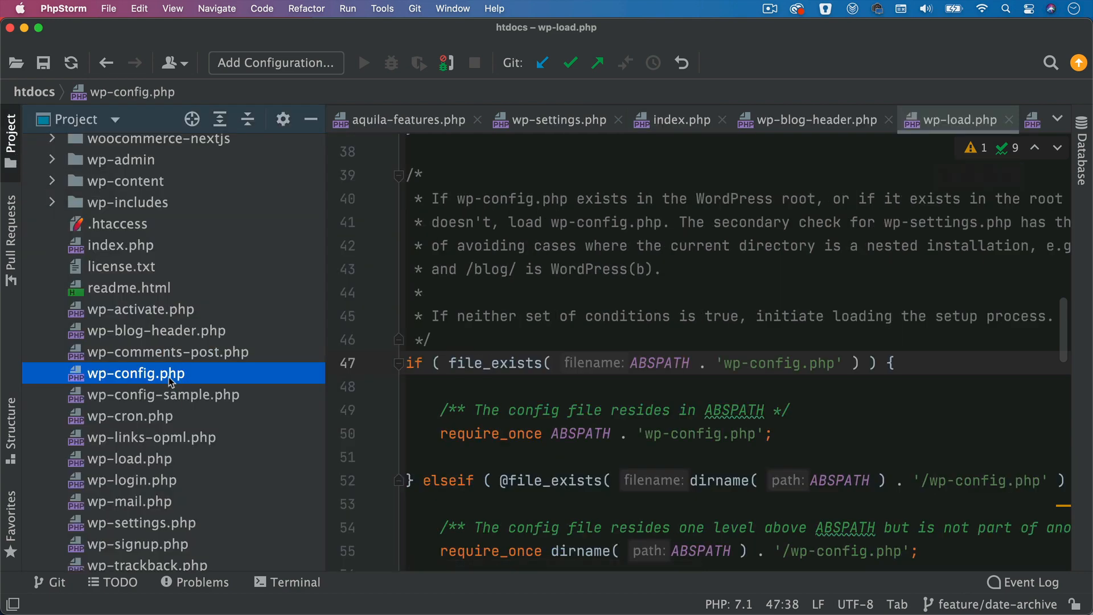
{"action": "double_click", "coordinate": [135, 373]}
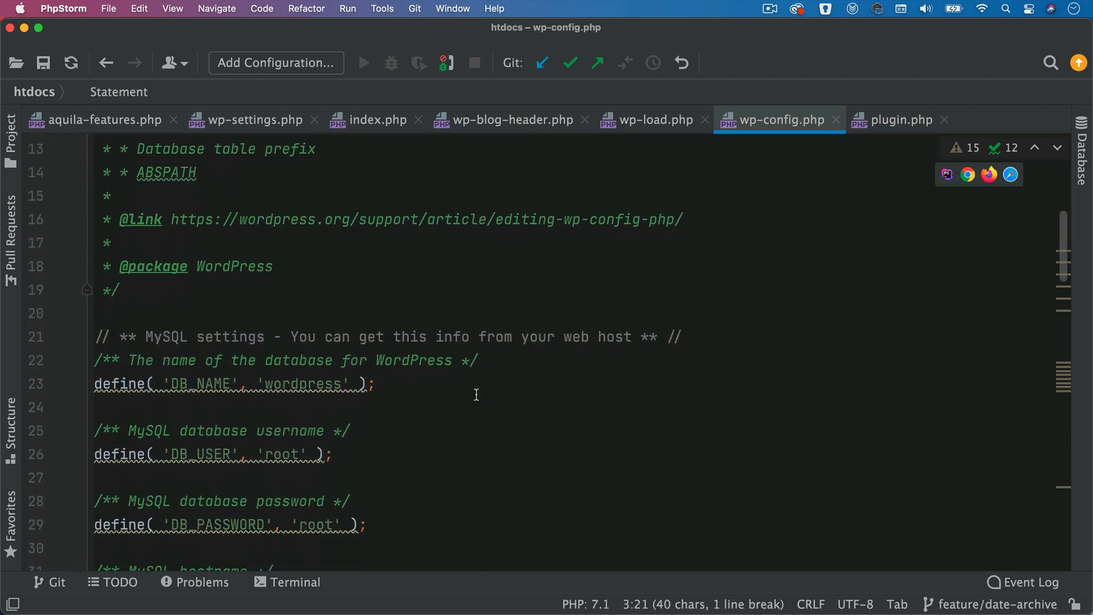
{"action": "scroll", "scroll_direction": "down", "scroll_amount": 3}
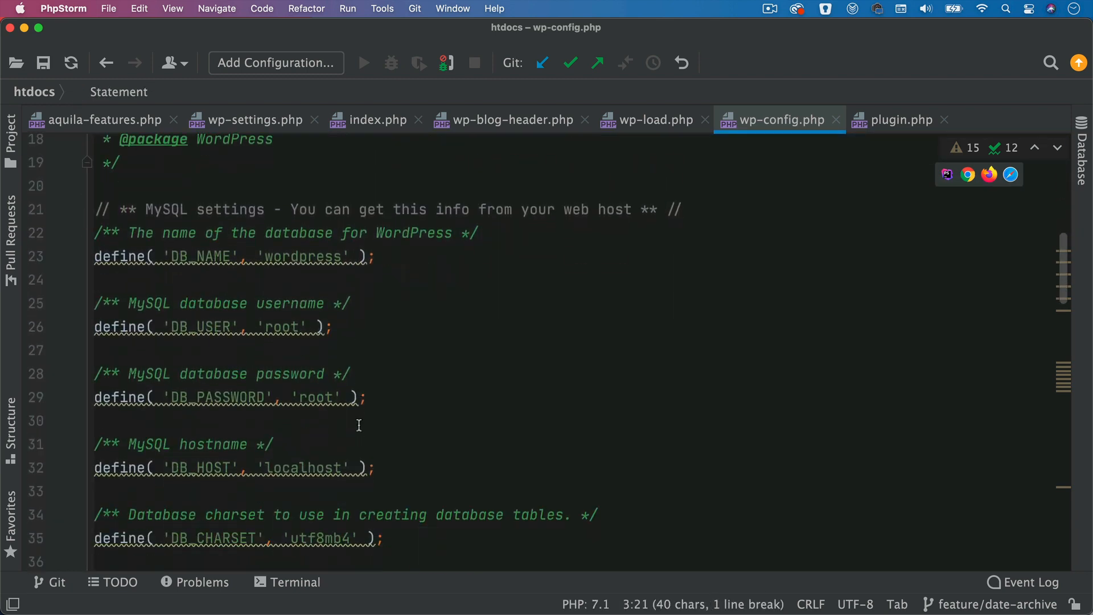
{"action": "scroll", "scroll_direction": "down", "scroll_amount": 3}
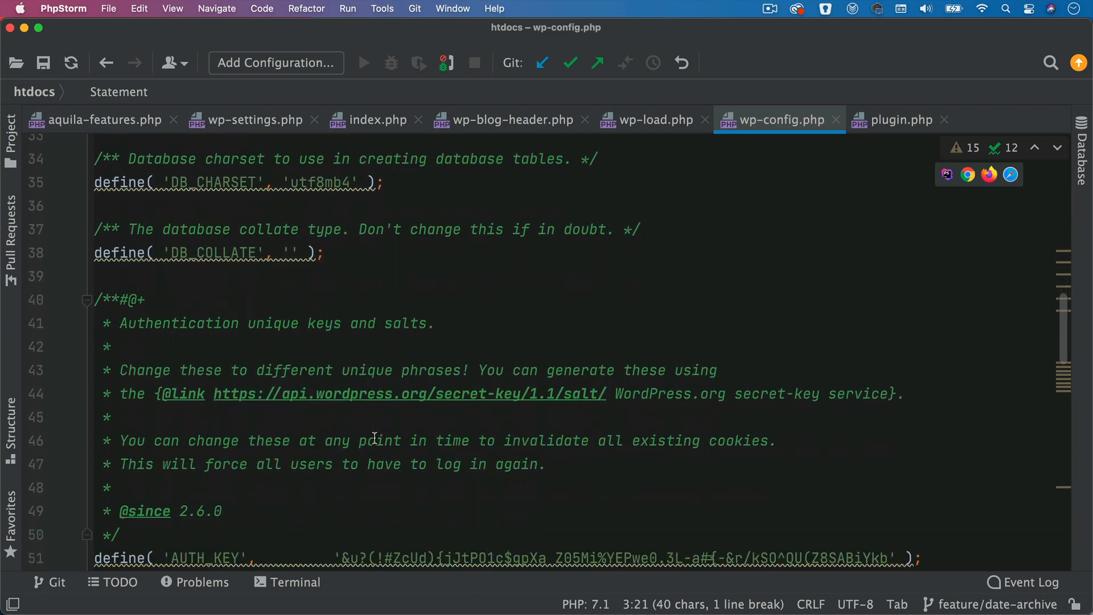
{"action": "scroll", "scroll_direction": "down", "scroll_amount": 3}
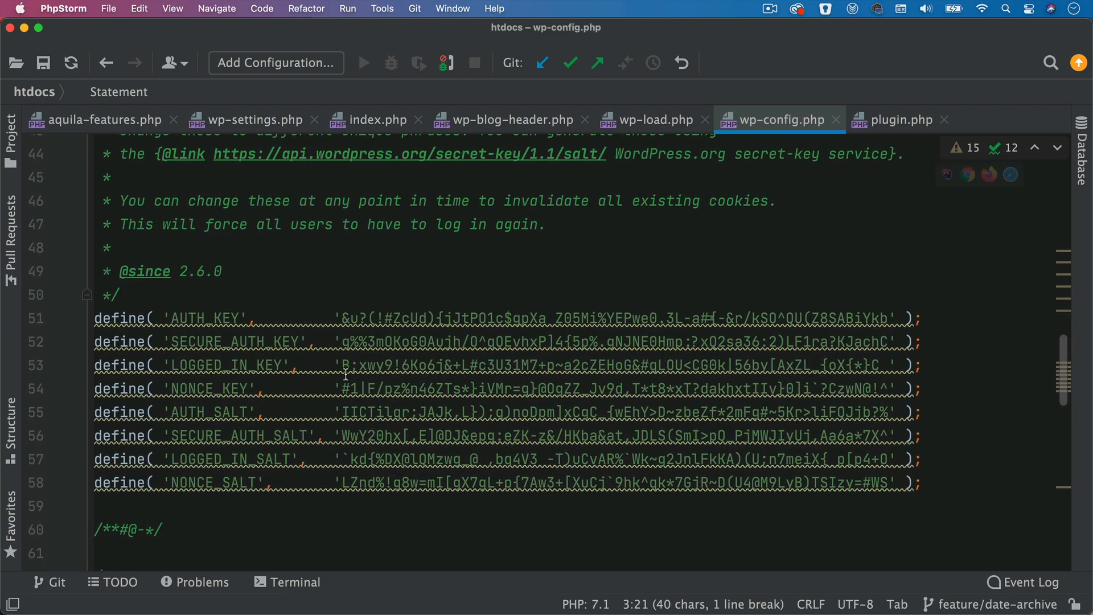
{"action": "scroll", "scroll_direction": "down", "scroll_amount": 3}
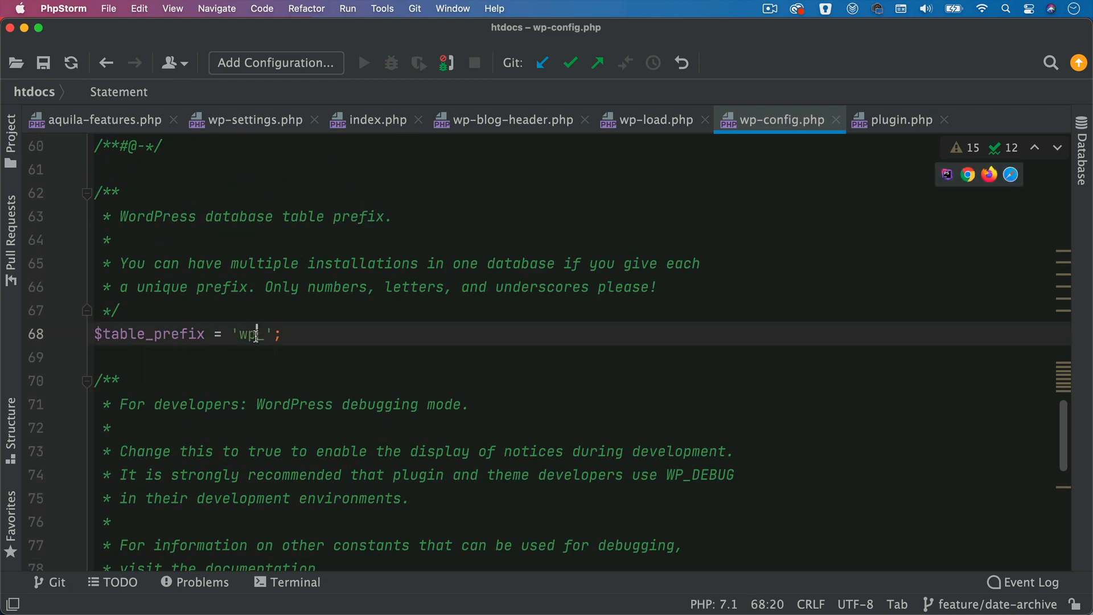
{"action": "double_click", "coordinate": [251, 334]}
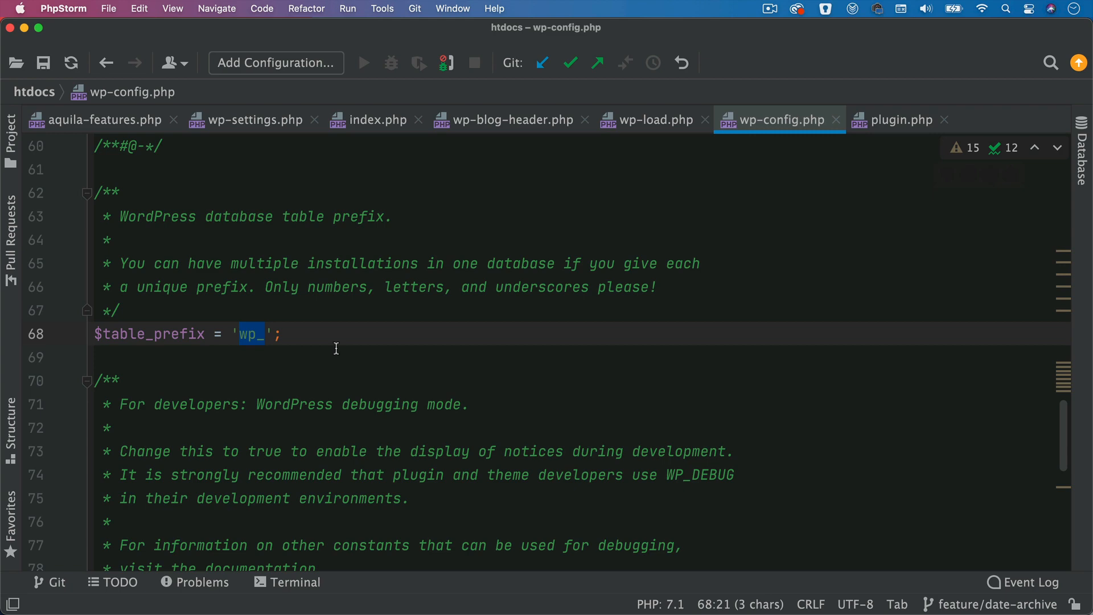
{"action": "scroll", "scroll_direction": "down", "scroll_amount": 3}
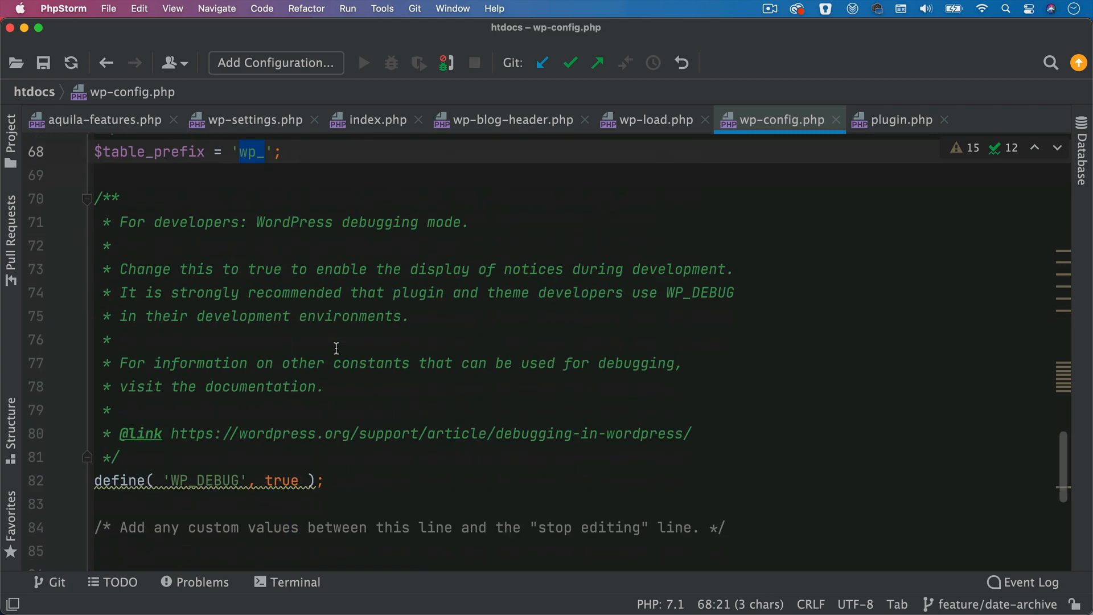
{"action": "scroll", "scroll_direction": "down", "scroll_amount": 3}
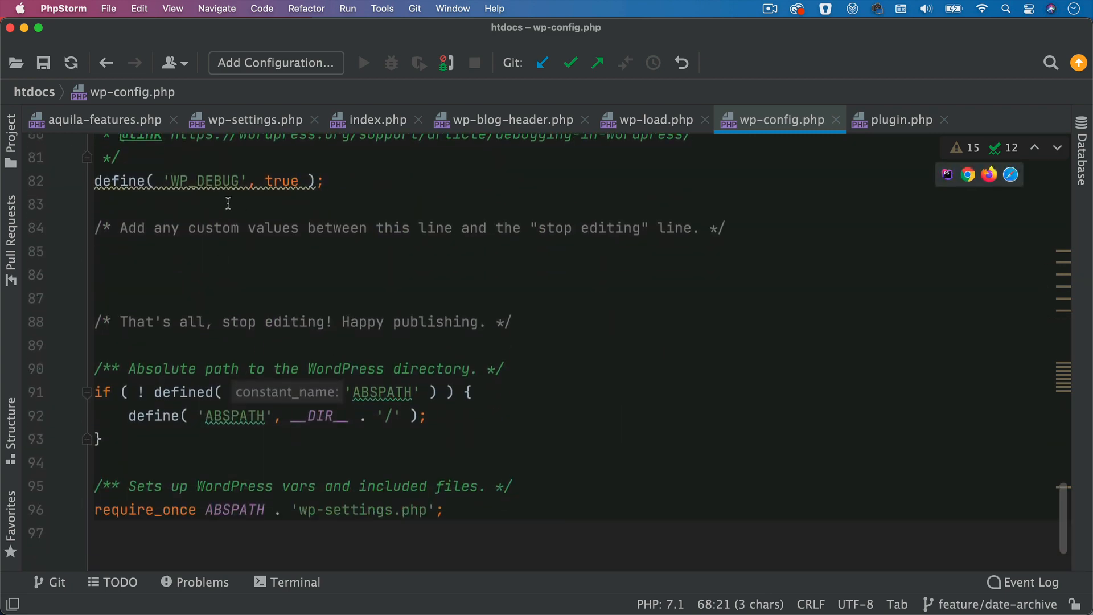
{"action": "scroll", "scroll_direction": "down", "scroll_amount": 3}
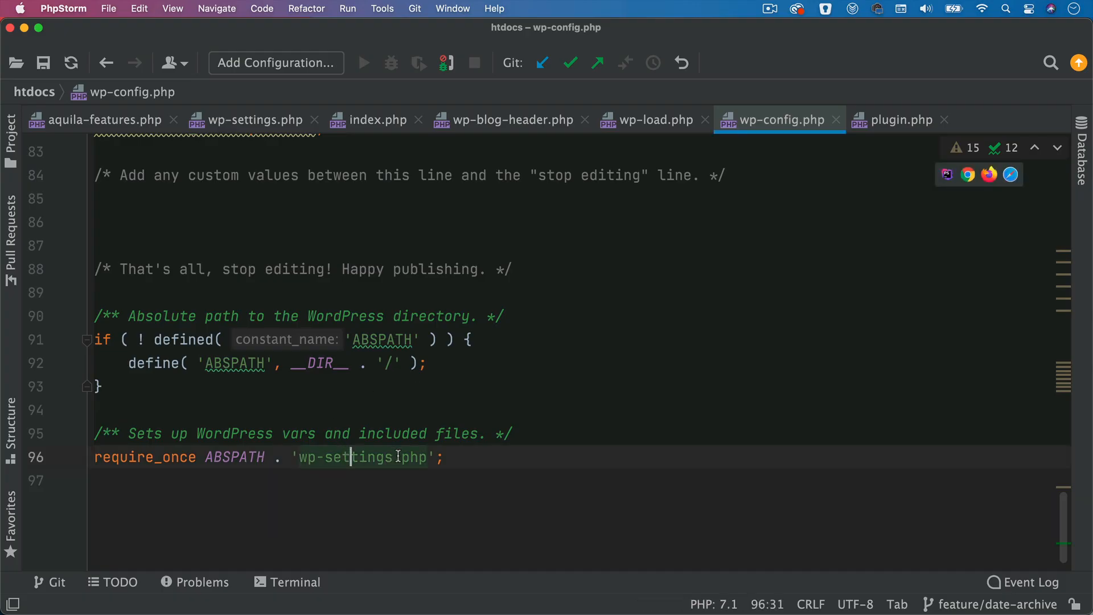
{"action": "mouse_move", "coordinate": [379, 465]}
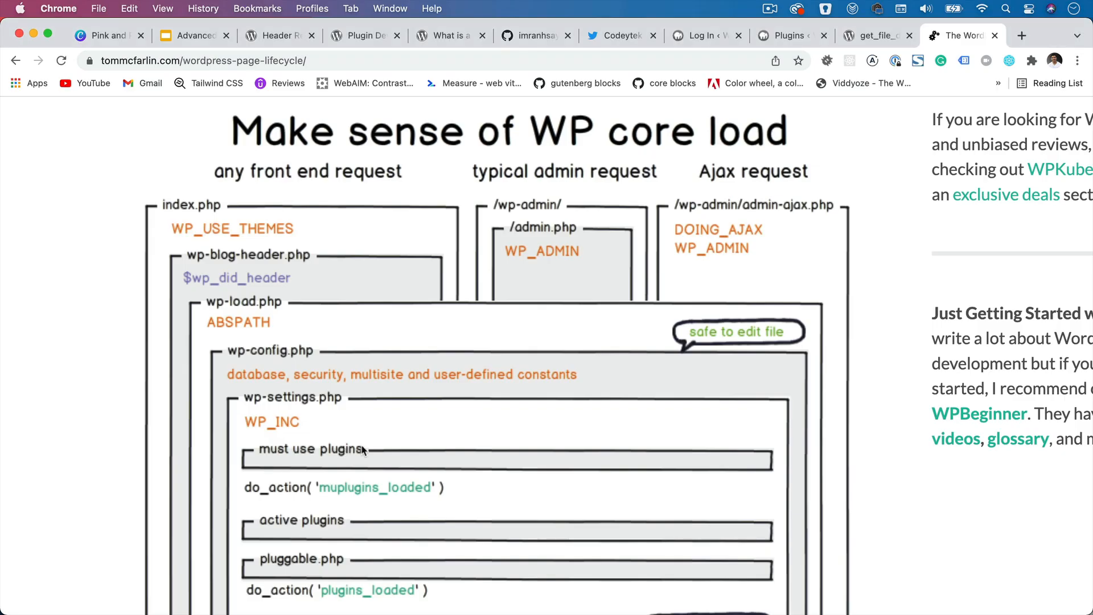
Scroll further down the WP core load chart in Chrome before returning to wp-settings.php
{"action": "scroll", "scroll_direction": "down", "scroll_amount": 3}
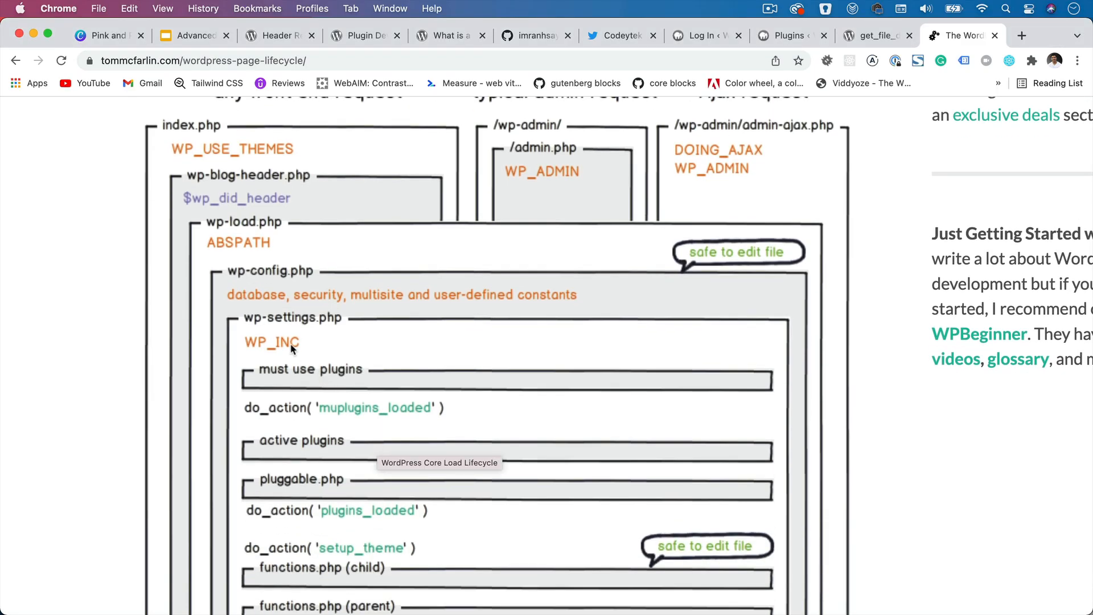
{"action": "mouse_move", "coordinate": [305, 356]}
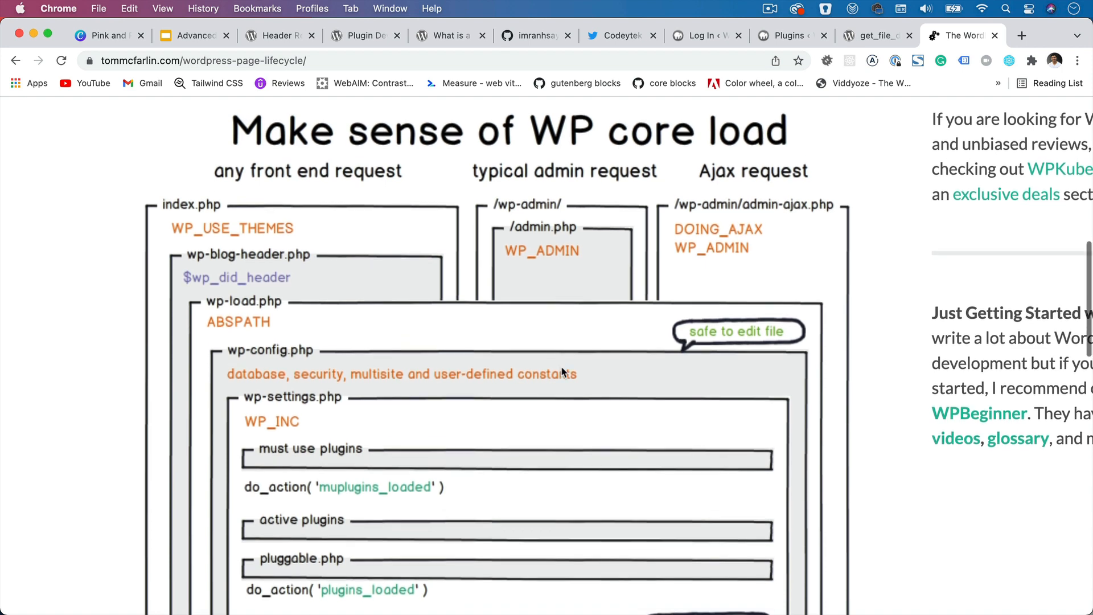
{"action": "scroll", "scroll_direction": "down", "scroll_amount": 3}
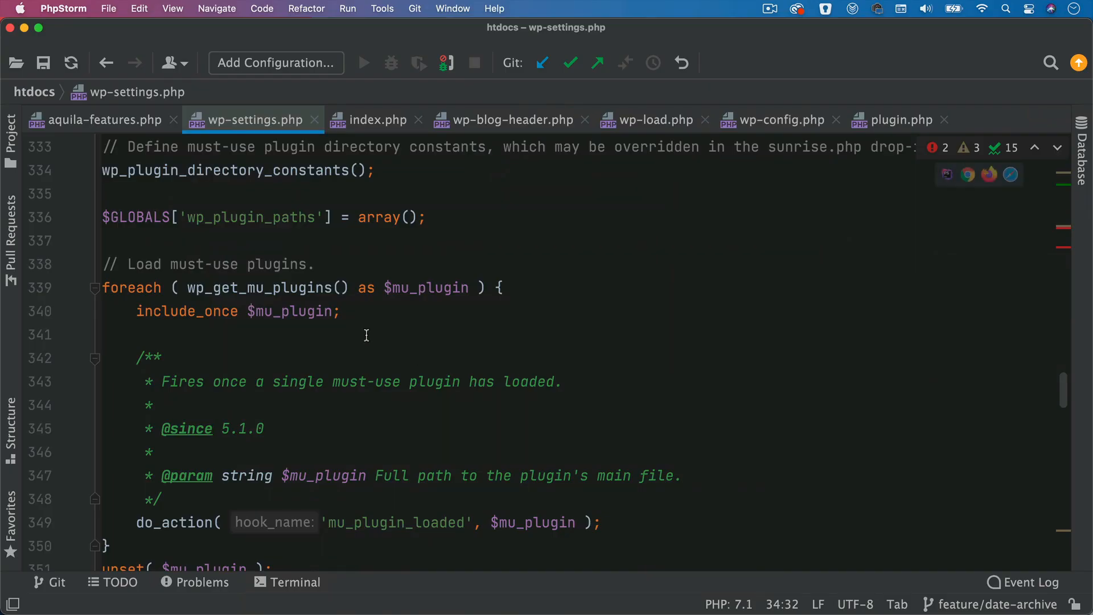
{"action": "scroll", "scroll_direction": "down", "scroll_amount": 3}
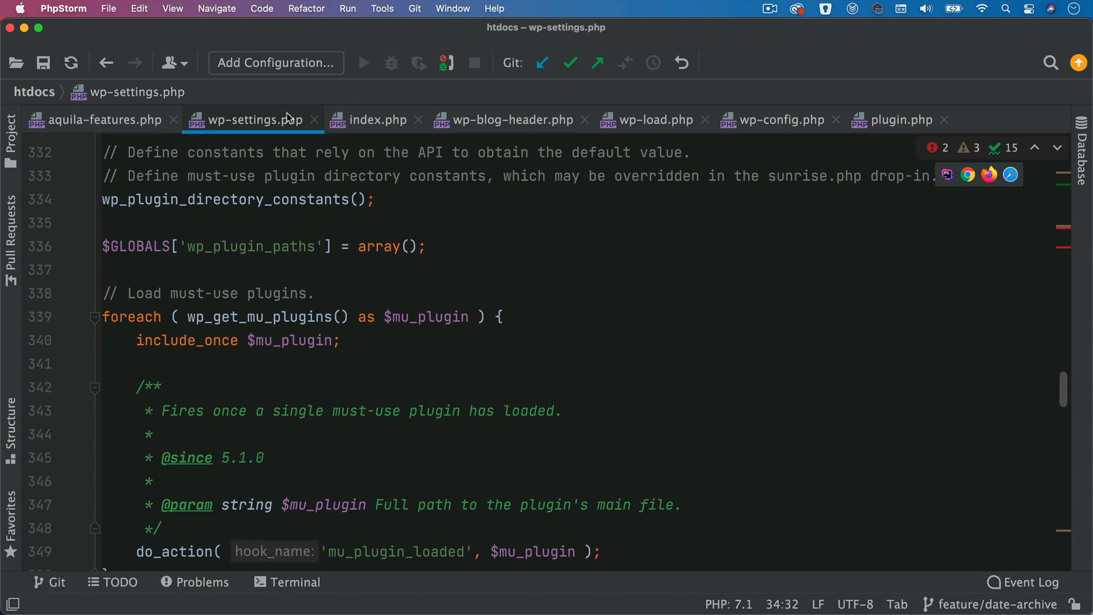
{"action": "mouse_move", "coordinate": [375, 284]}
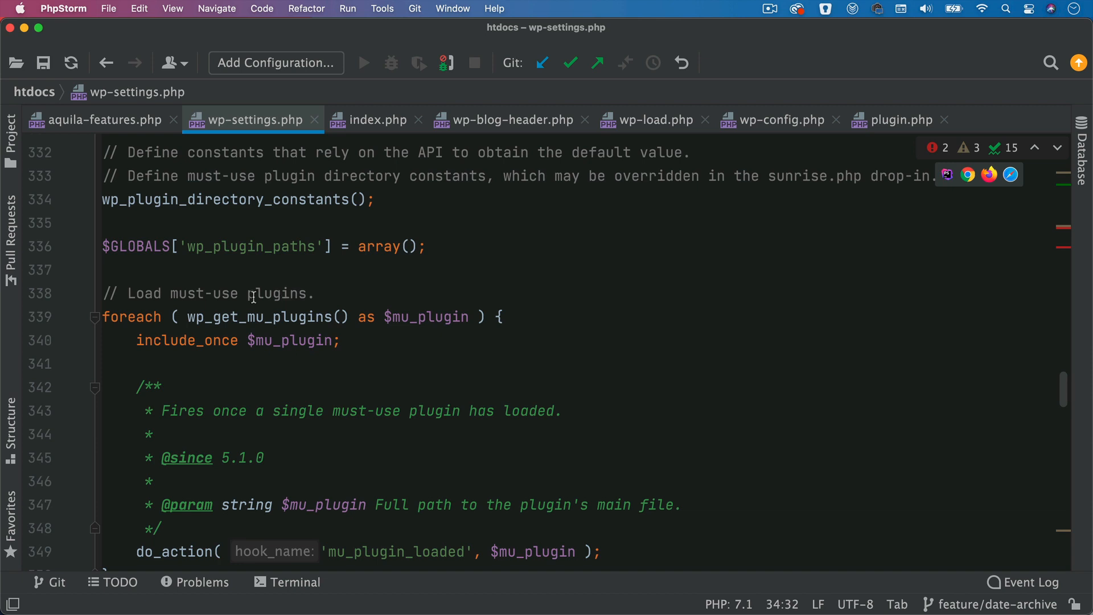
{"action": "triple_click", "coordinate": [209, 294]}
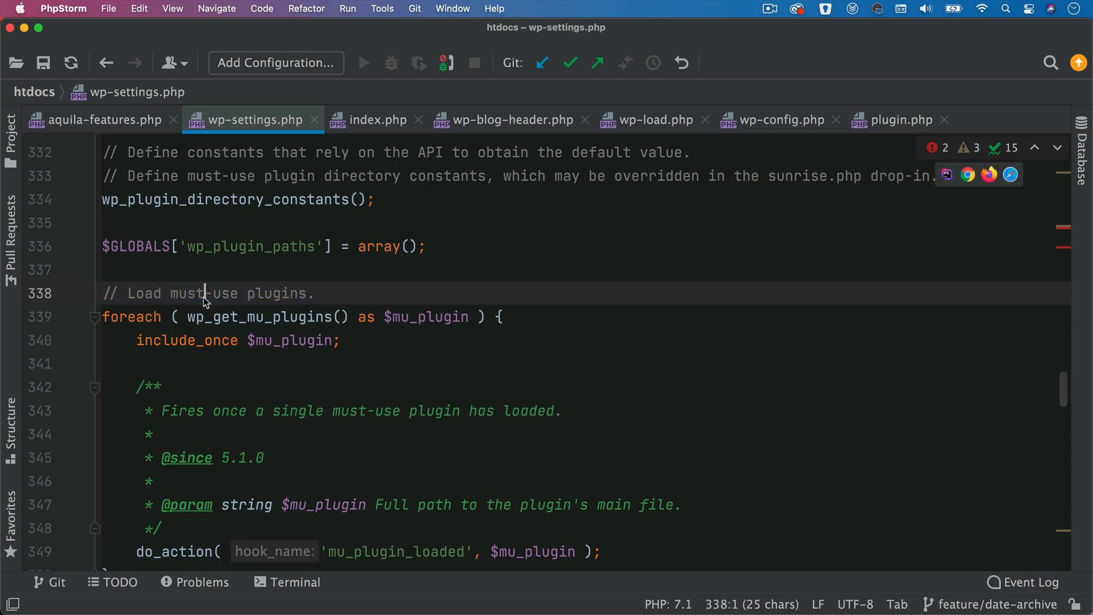
{"action": "double_click", "coordinate": [259, 317]}
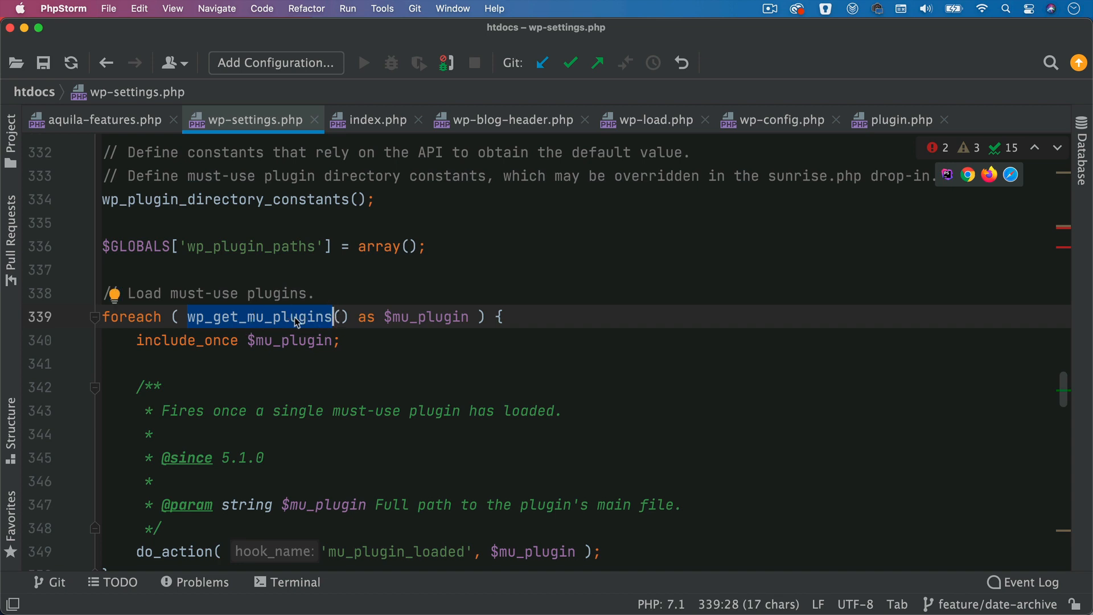
{"action": "left_click", "coordinate": [287, 340]}
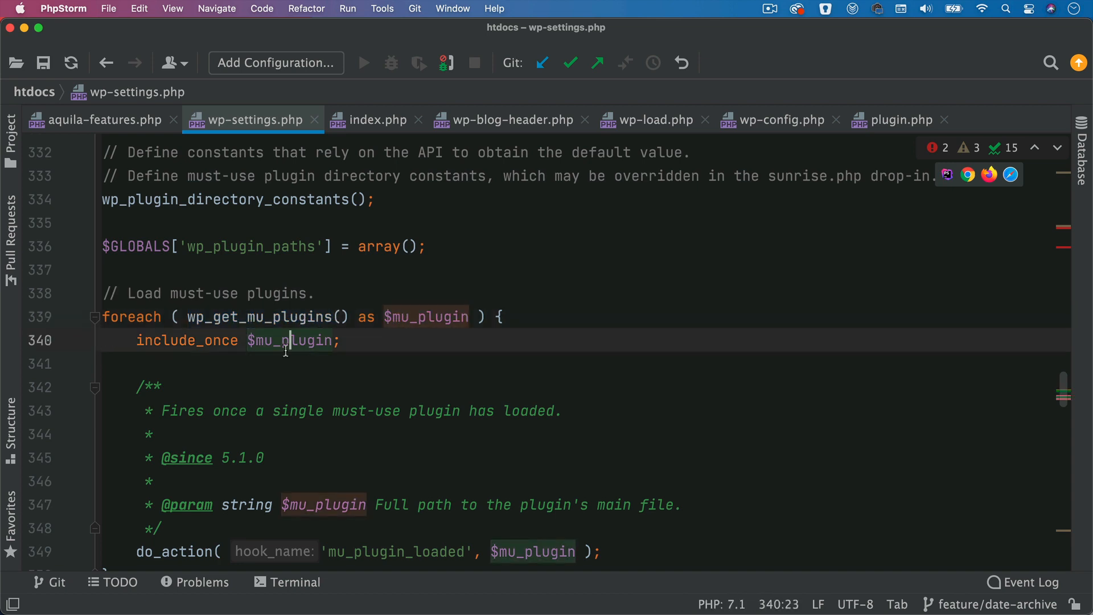
{"action": "double_click", "coordinate": [187, 341]}
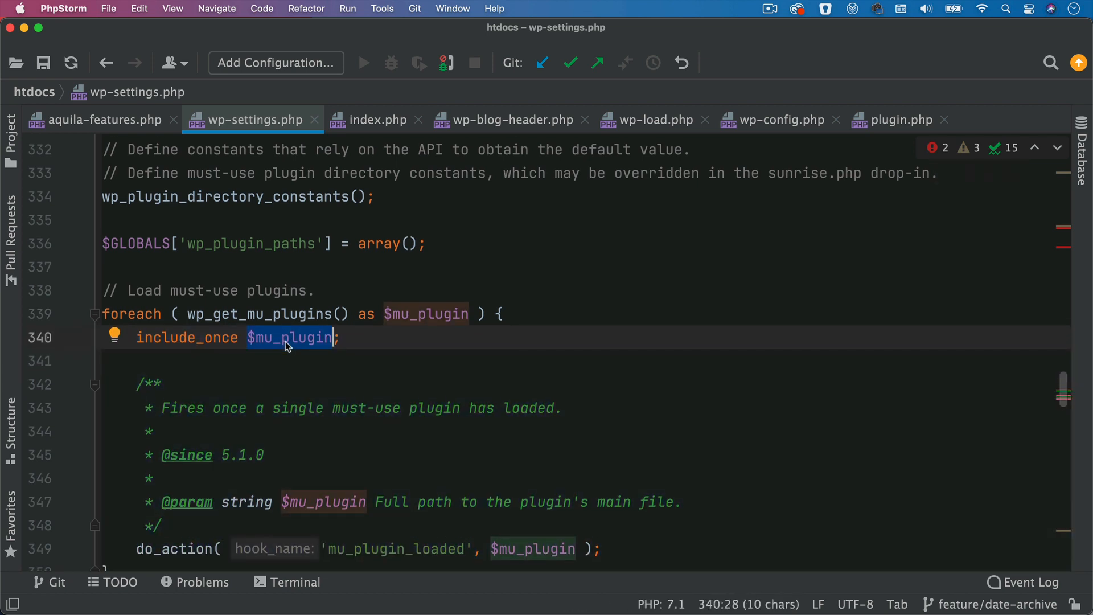
{"action": "scroll", "scroll_direction": "down", "scroll_amount": 3}
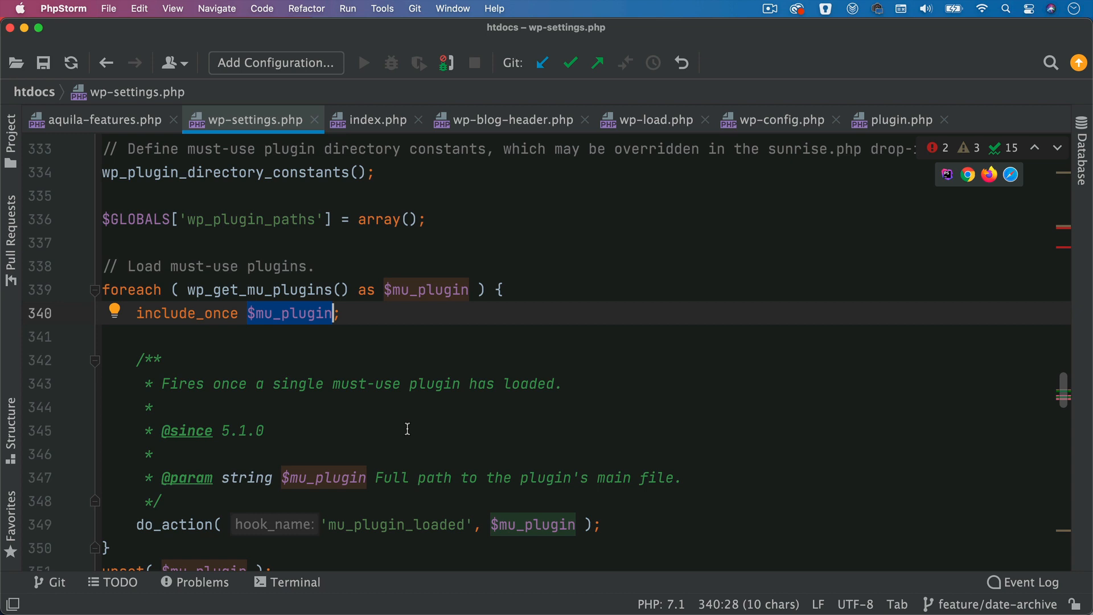
Highlight the mu_plugin_loaded hook name in wp-settings.php
{"action": "double_click", "coordinate": [395, 388]}
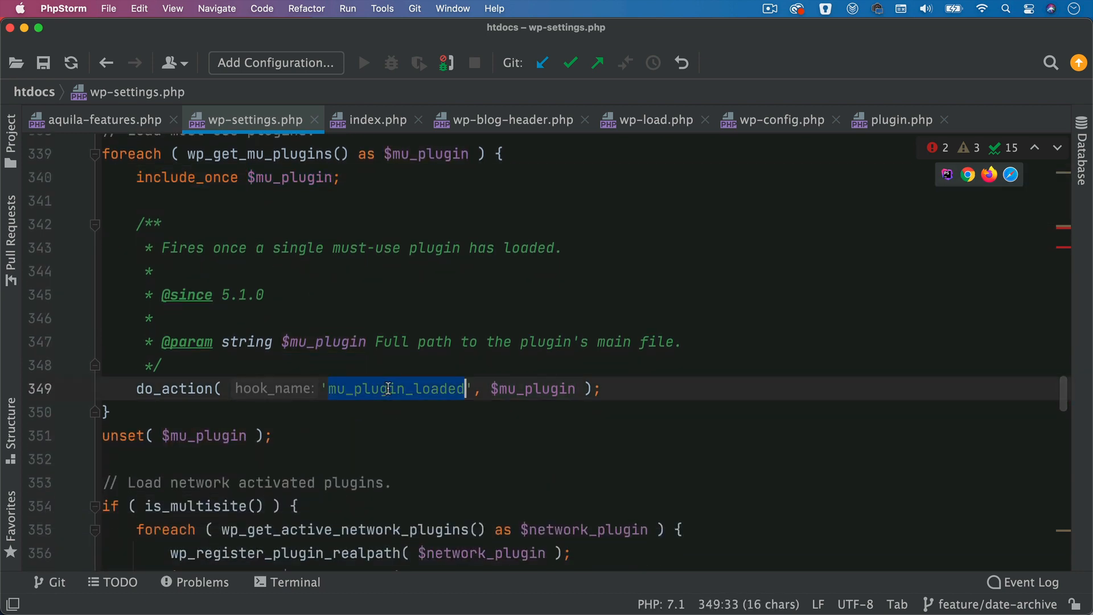
{"action": "mouse_move", "coordinate": [274, 278]}
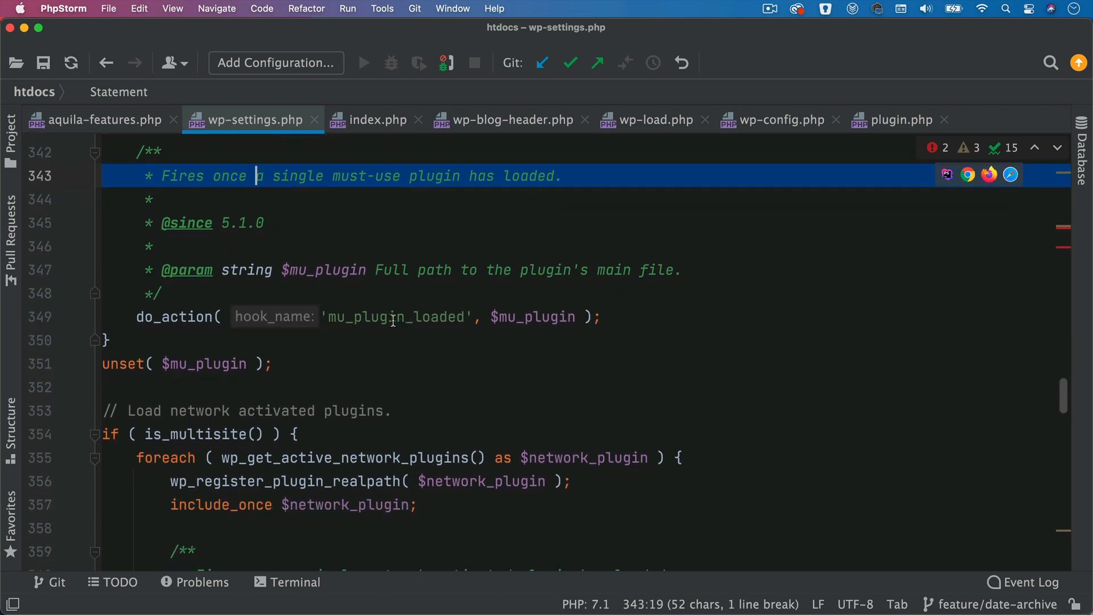
{"action": "double_click", "coordinate": [392, 317]}
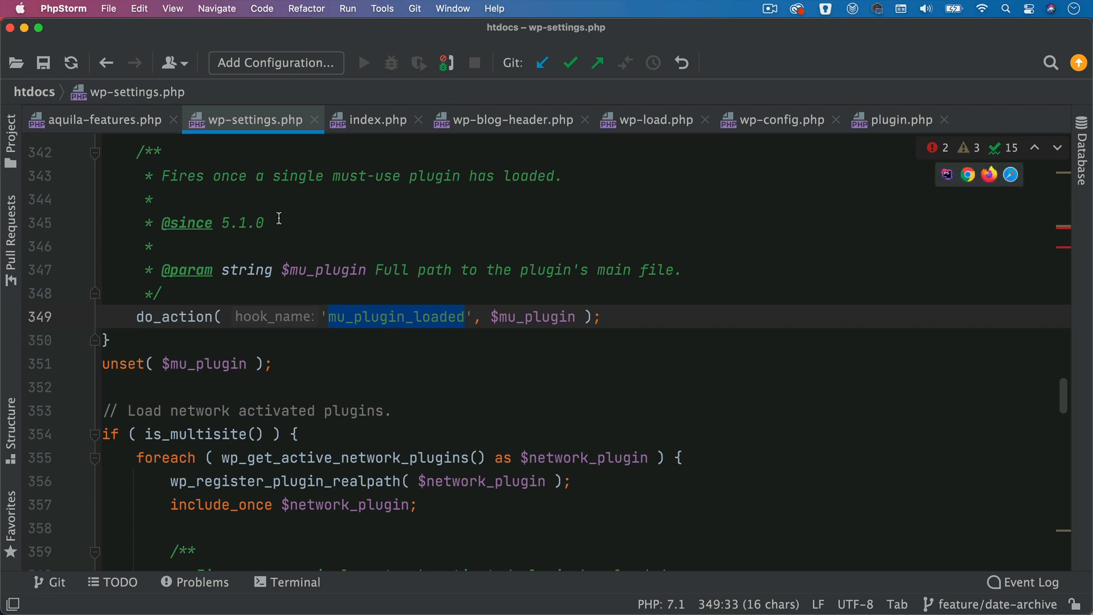
{"action": "mouse_move", "coordinate": [451, 306]}
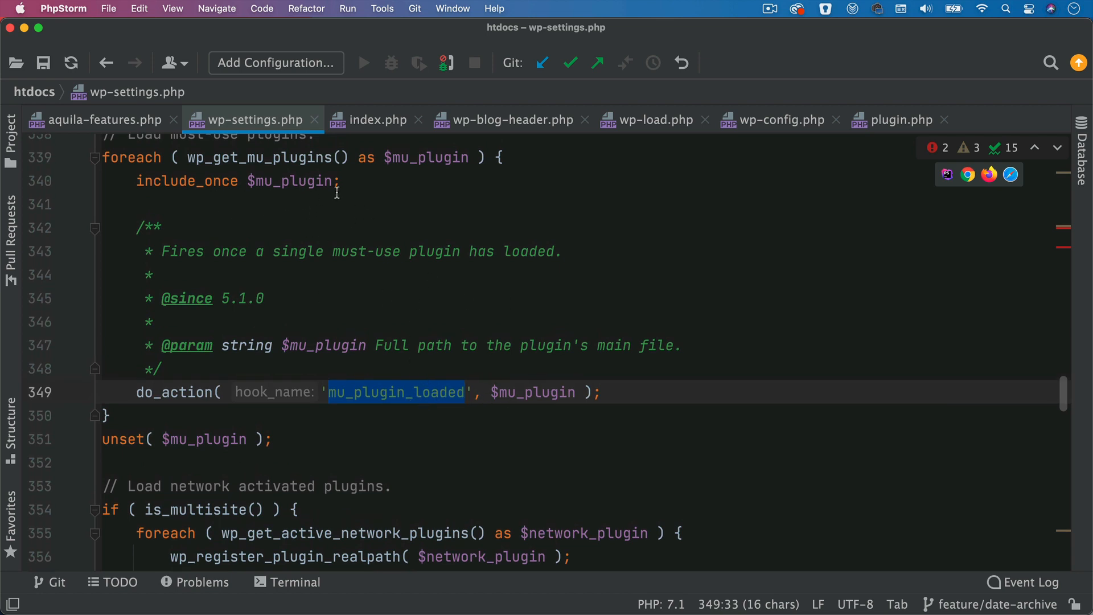
Scroll to the network-activated plugins block and highlight wp_get_active_network_plugins
{"action": "scroll", "scroll_direction": "down", "scroll_amount": 3}
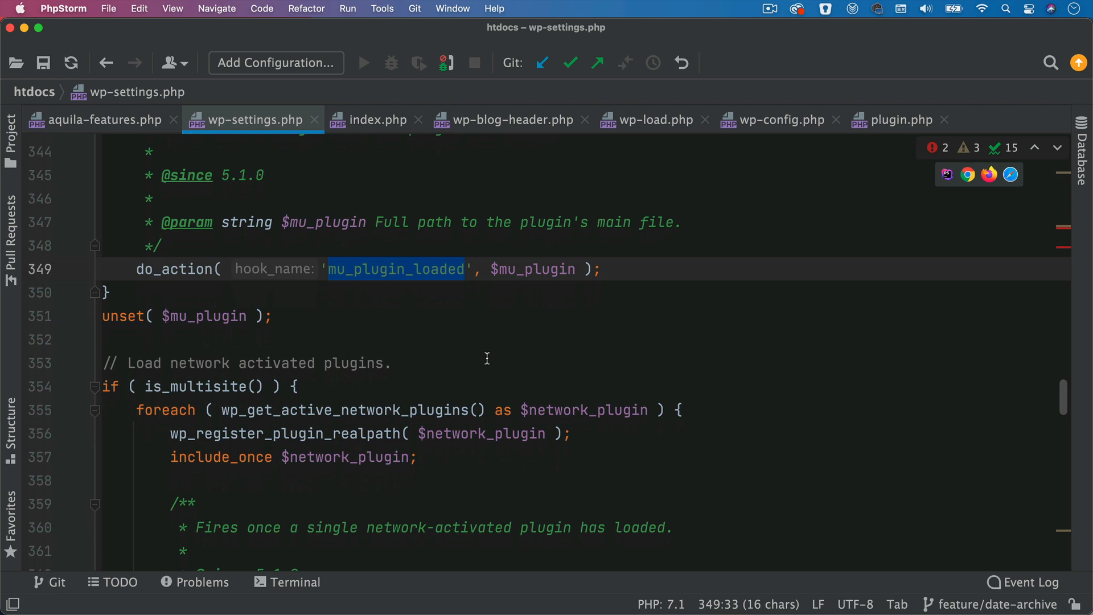
{"action": "scroll", "scroll_direction": "down", "scroll_amount": 3}
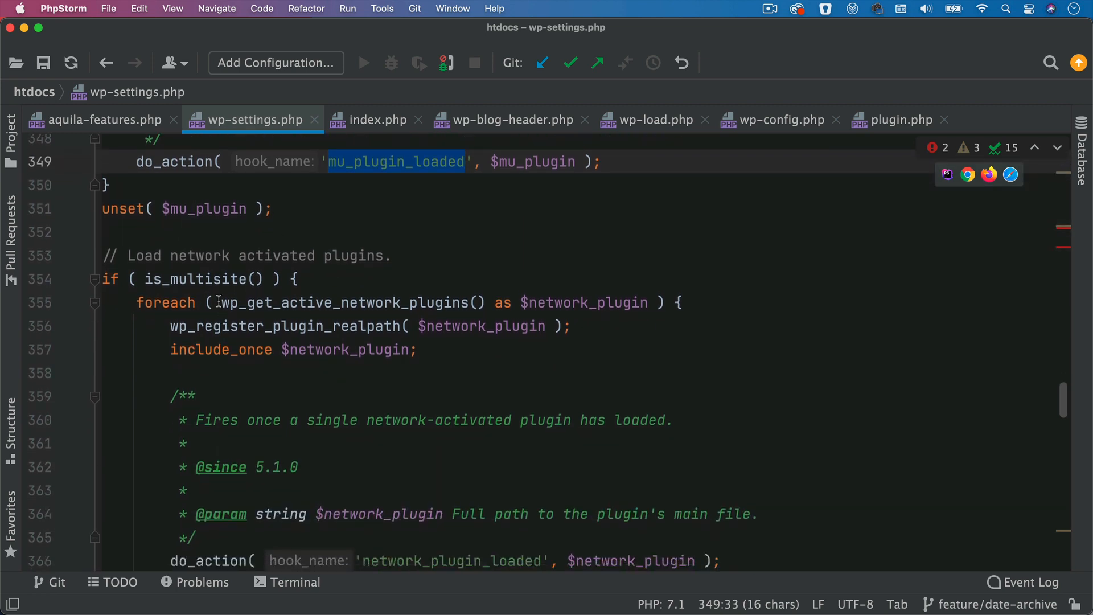
{"action": "double_click", "coordinate": [277, 255]}
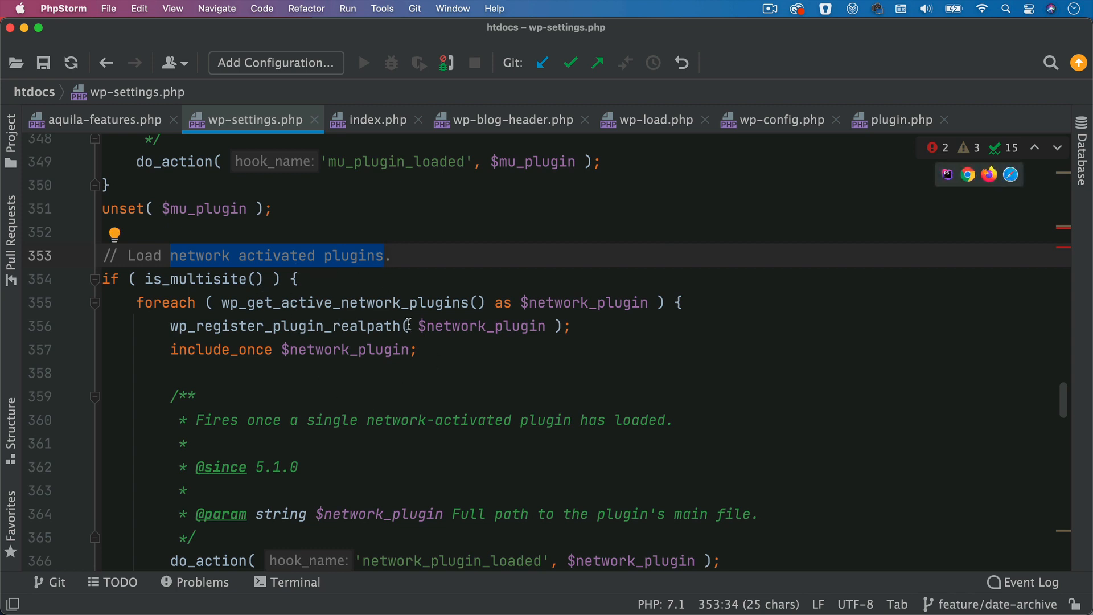
Scroll past register_theme_directory(), highlighting it, down to the 'Load active plugins' foreach loop
{"action": "scroll", "scroll_direction": "down", "scroll_amount": 3}
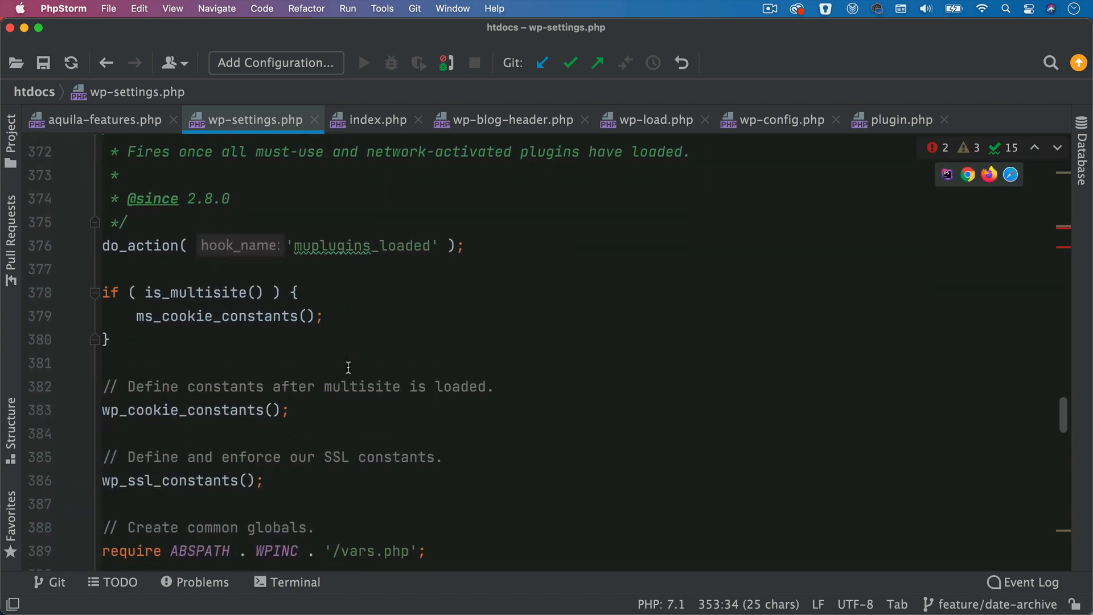
{"action": "scroll", "scroll_direction": "down", "scroll_amount": 3}
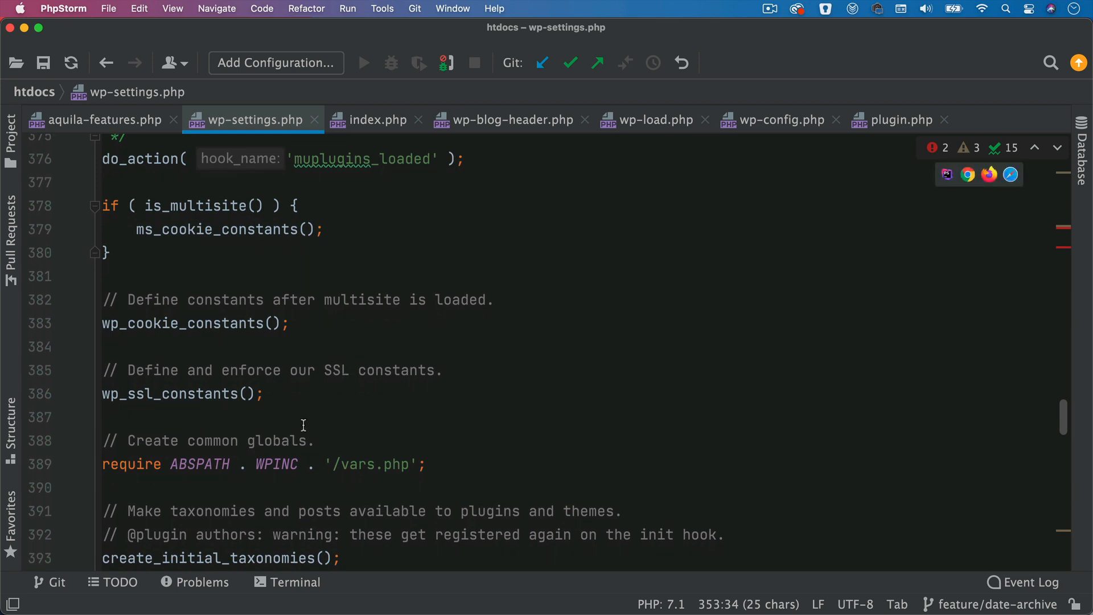
{"action": "scroll", "scroll_direction": "down", "scroll_amount": 3}
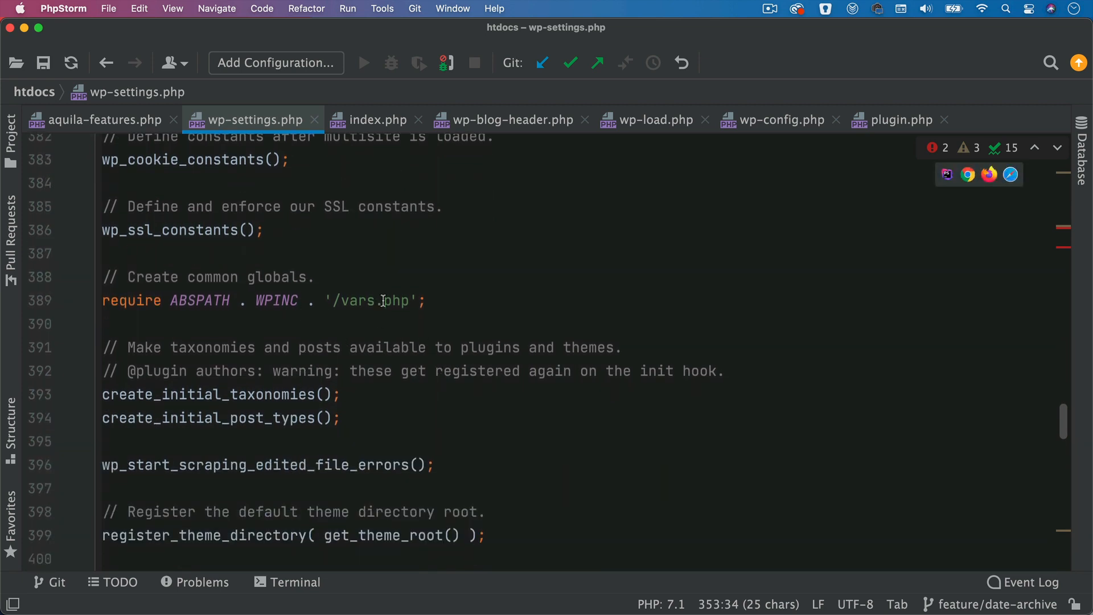
{"action": "scroll", "scroll_direction": "down", "scroll_amount": 3}
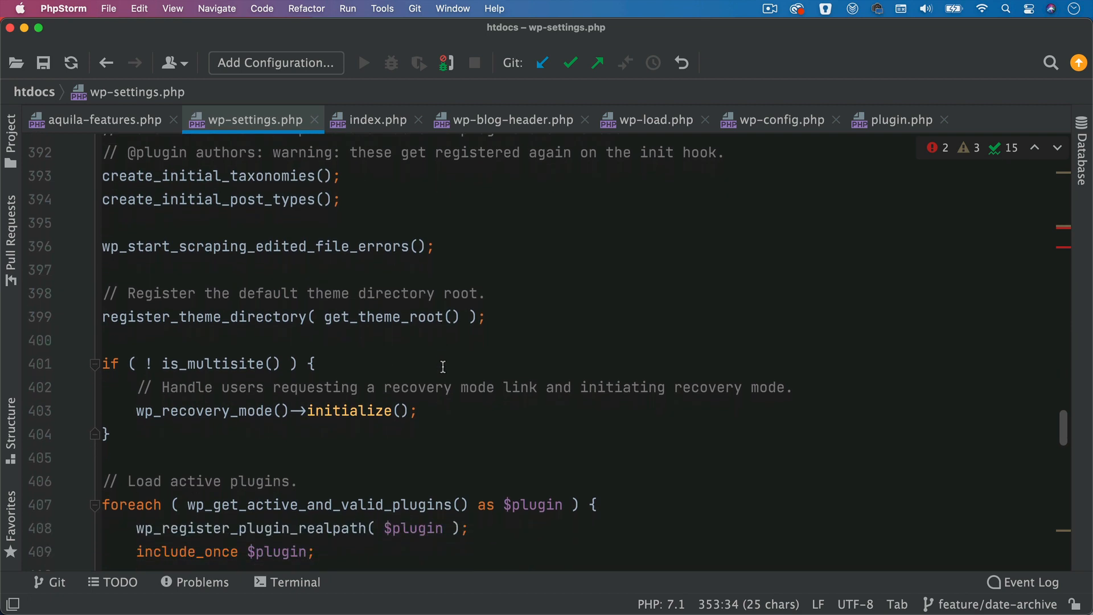
{"action": "scroll", "scroll_direction": "down", "scroll_amount": 3}
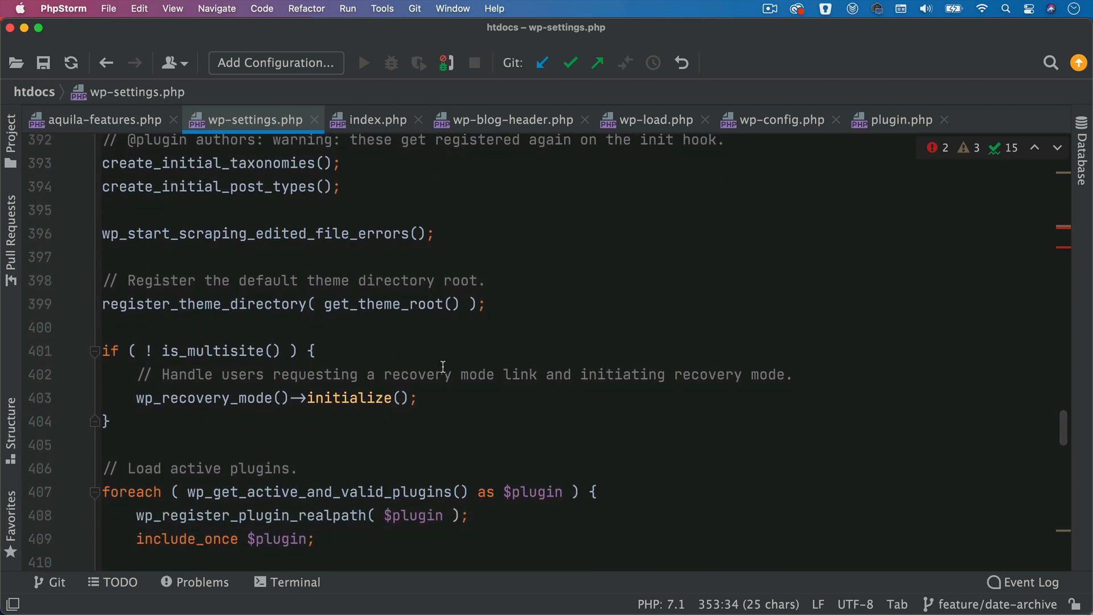
{"action": "double_click", "coordinate": [203, 304]}
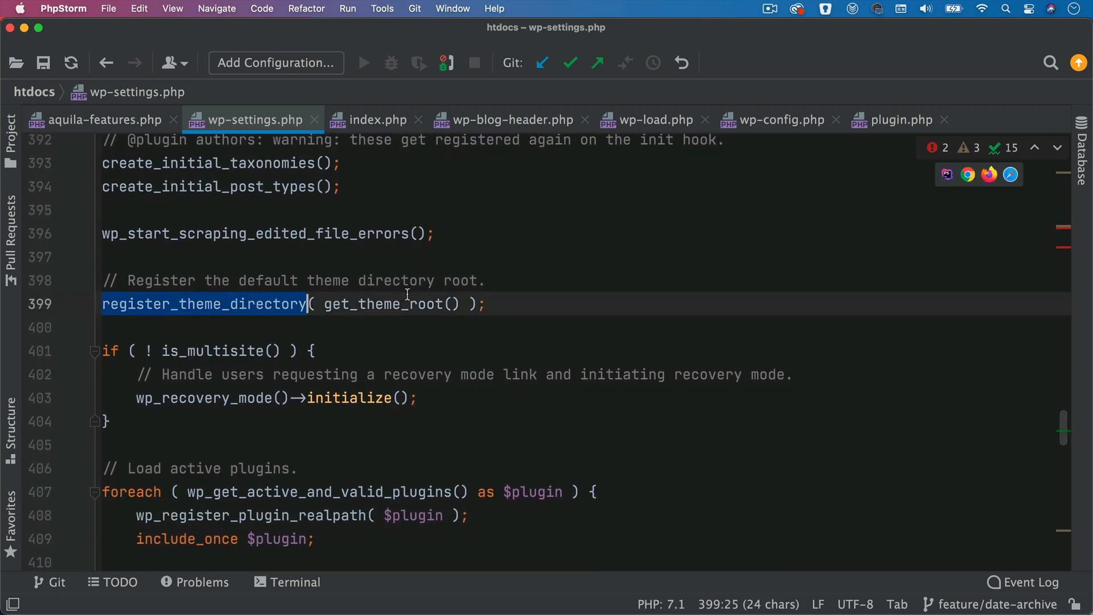
{"action": "scroll", "scroll_direction": "down", "scroll_amount": 3}
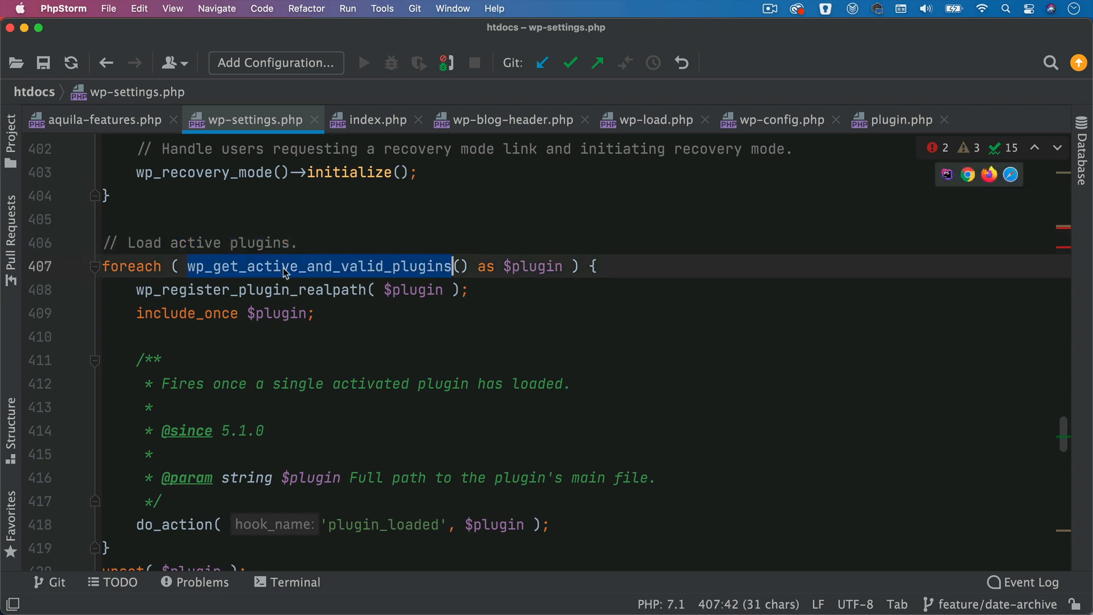
{"action": "mouse_move", "coordinate": [295, 274]}
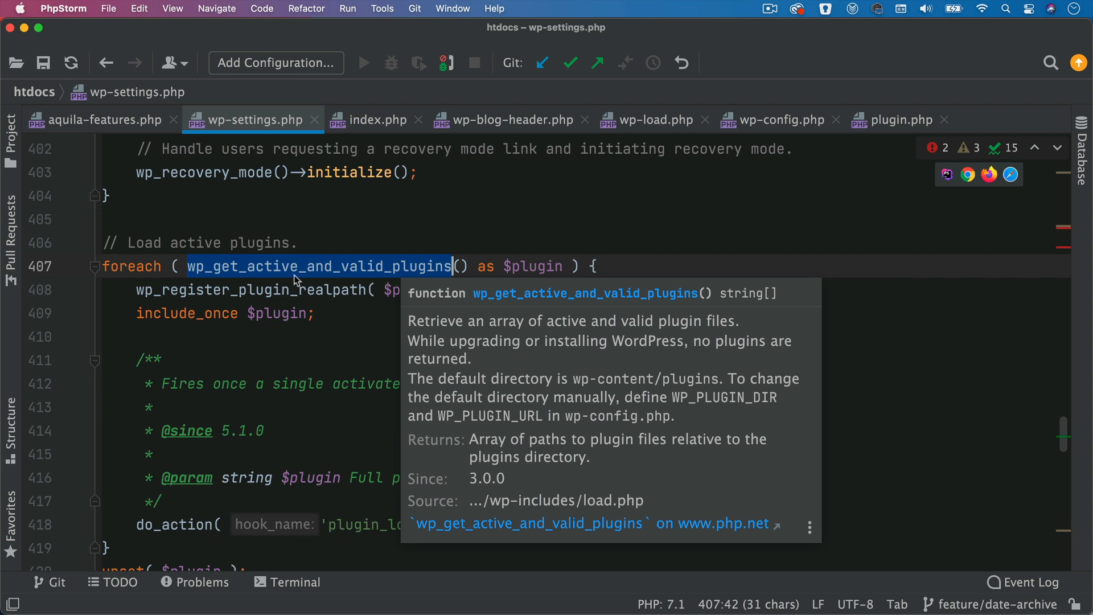
{"action": "mouse_move", "coordinate": [376, 269]}
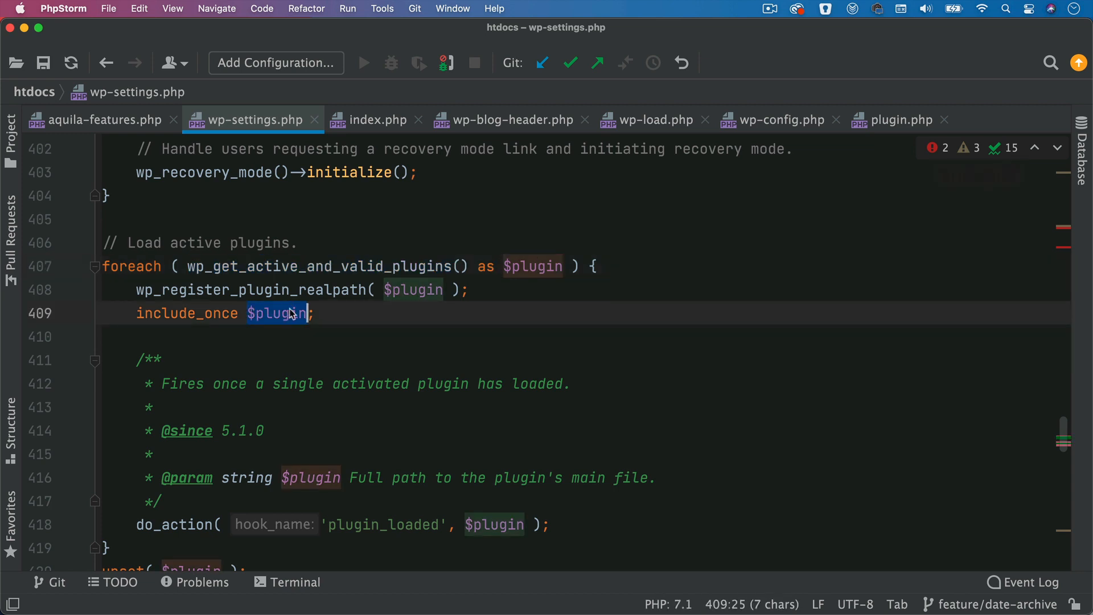
Scroll through the active-plugins loop and highlight the plugin_loaded hook name
{"action": "scroll", "scroll_direction": "down", "scroll_amount": 3}
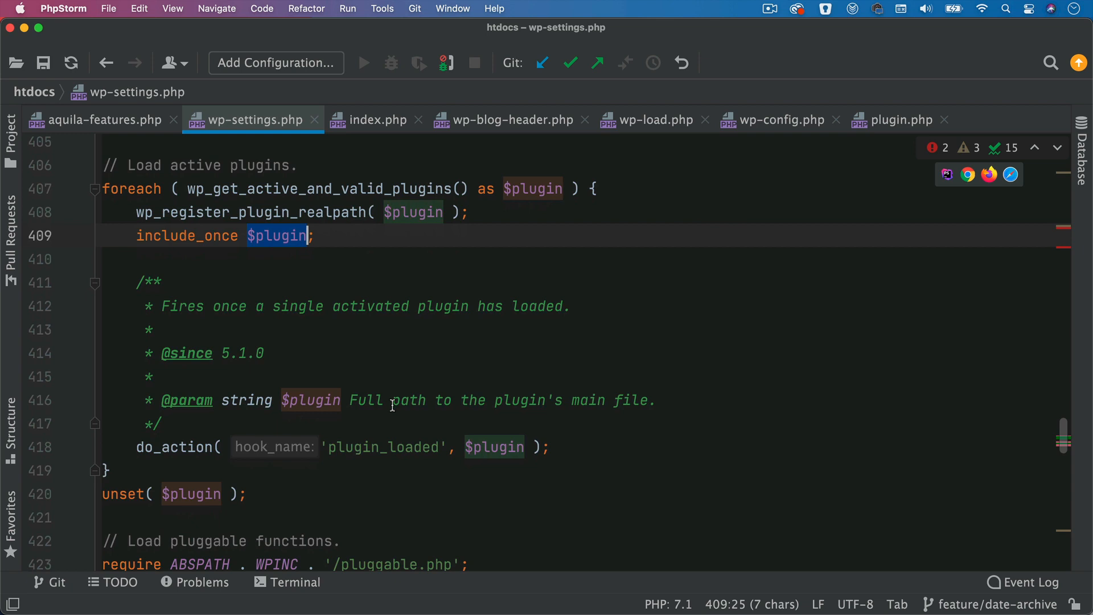
{"action": "scroll", "scroll_direction": "down", "scroll_amount": 3}
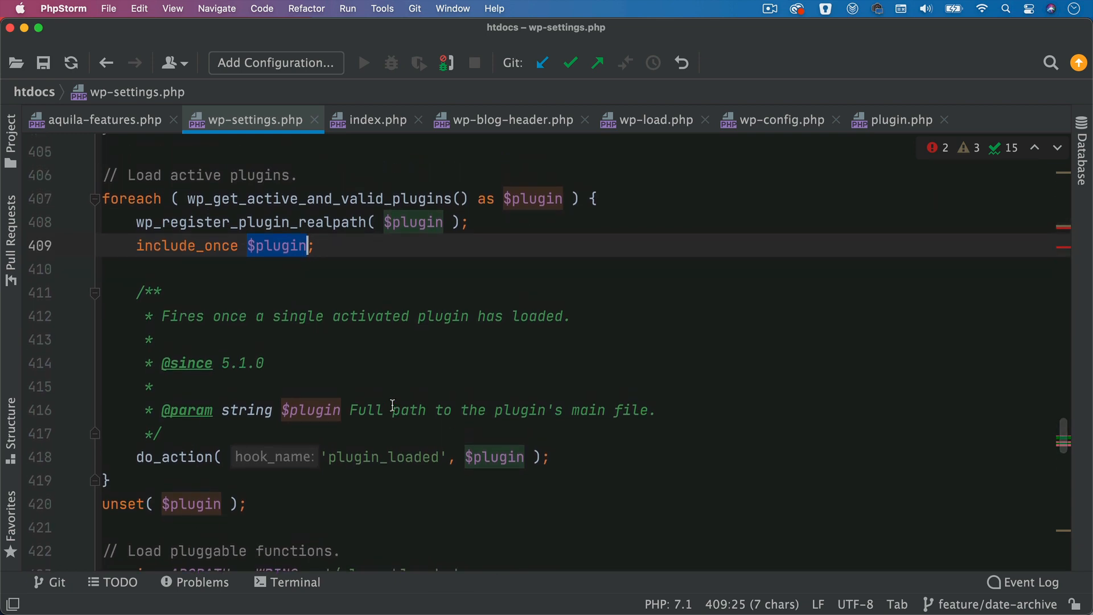
{"action": "double_click", "coordinate": [382, 457]}
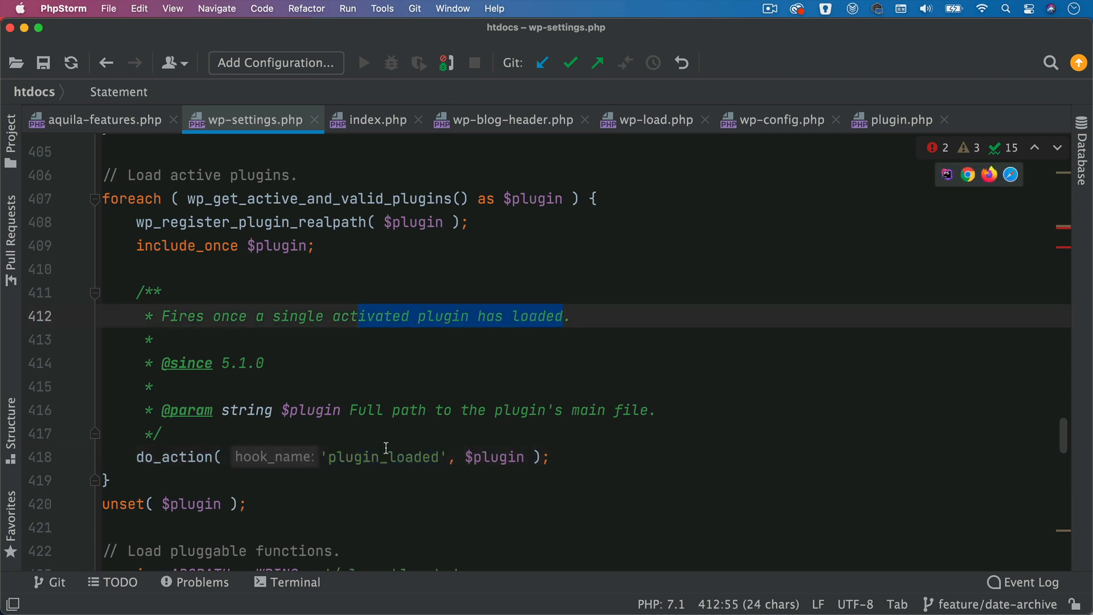
{"action": "double_click", "coordinate": [382, 457]}
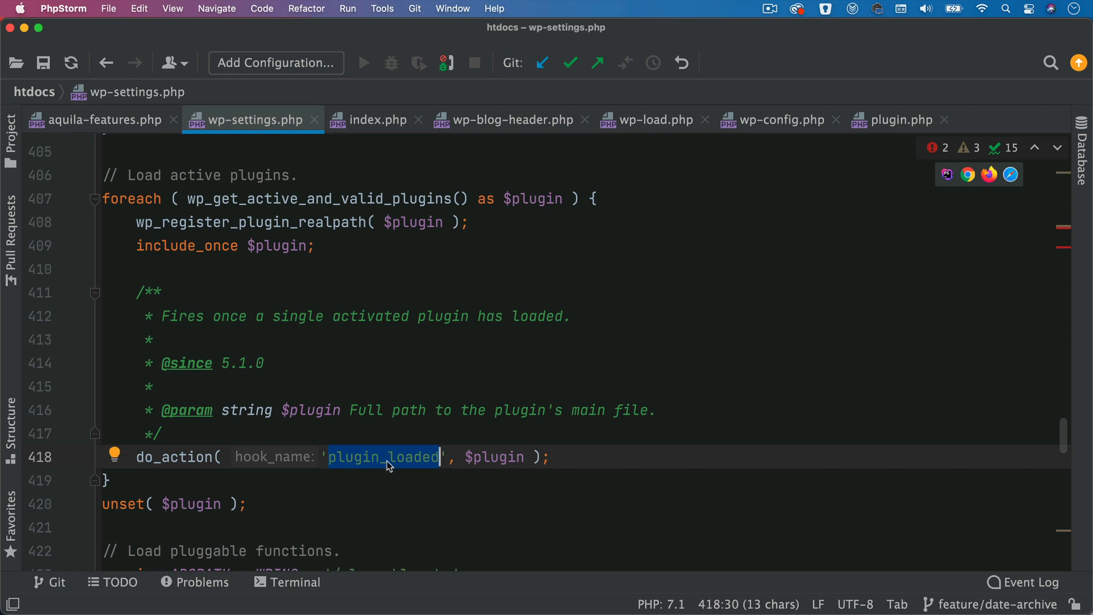
{"action": "mouse_move", "coordinate": [415, 467]}
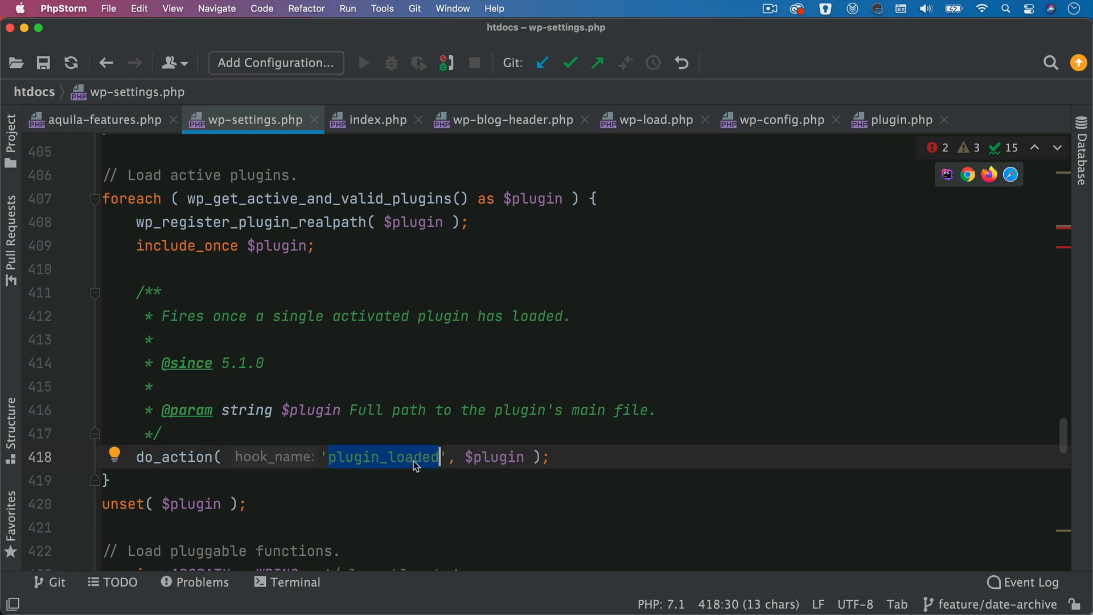
{"action": "scroll", "scroll_direction": "down", "scroll_amount": 3}
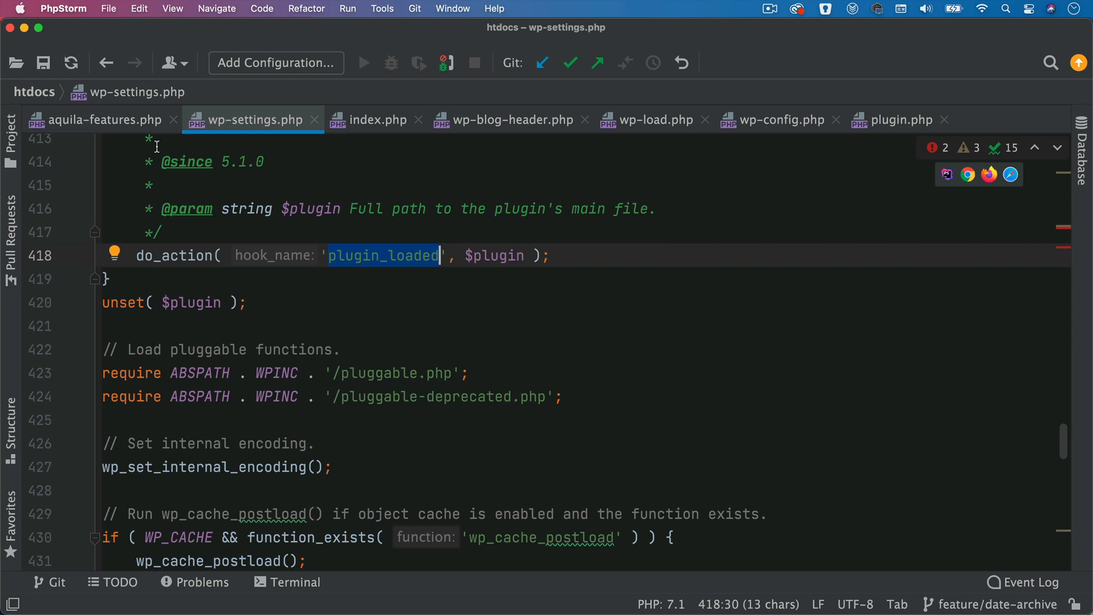
Show the aquila-features.php plugin header comment, then move on to plugin.php
{"action": "left_click", "coordinate": [100, 121]}
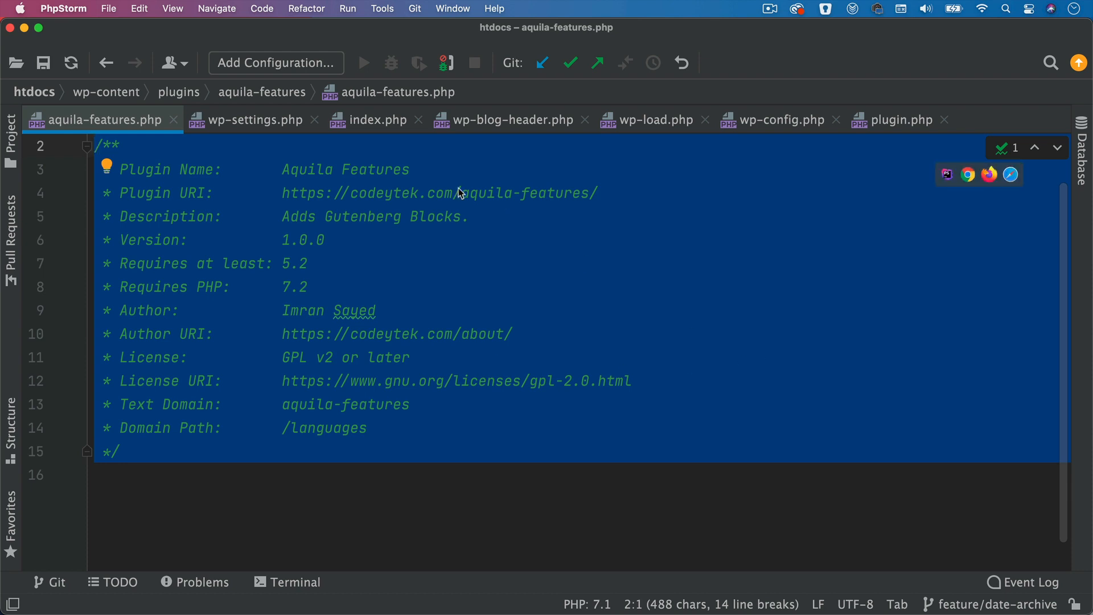
{"action": "left_click", "coordinate": [410, 168]}
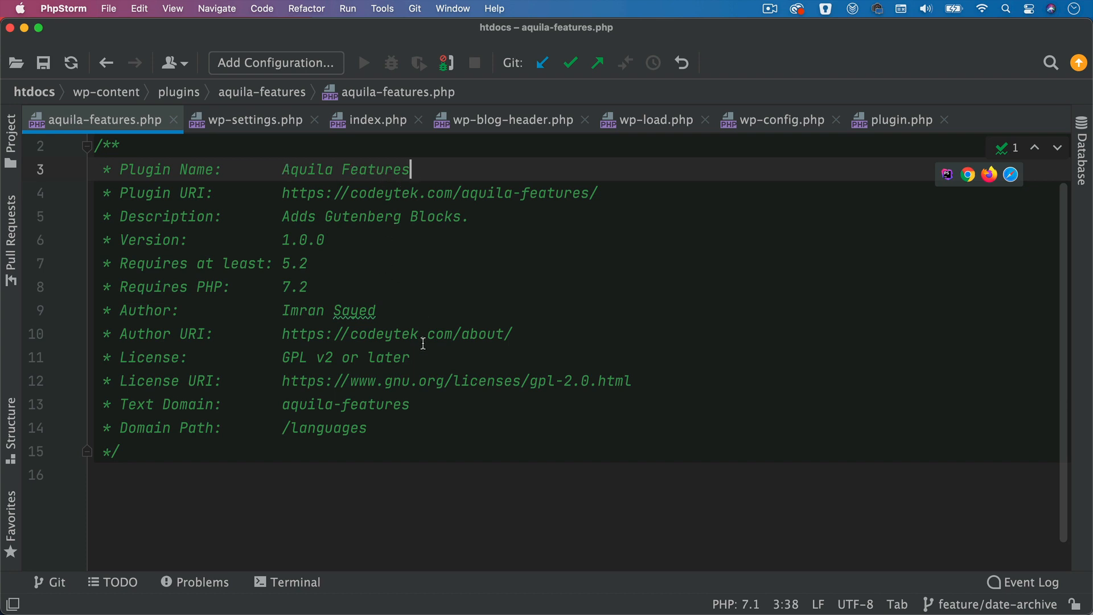
{"action": "left_click", "coordinate": [899, 120]}
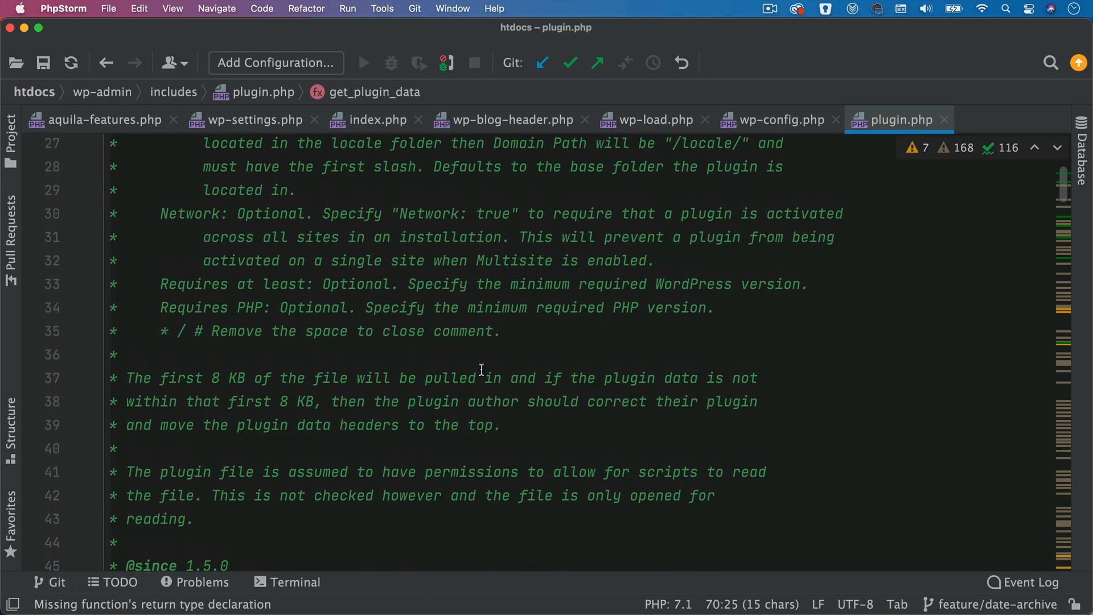
Scroll up in plugin.php and highlight get_plugin_data's docblock about reading headers from the first 8 KB
{"action": "scroll", "scroll_direction": "up", "scroll_amount": 3}
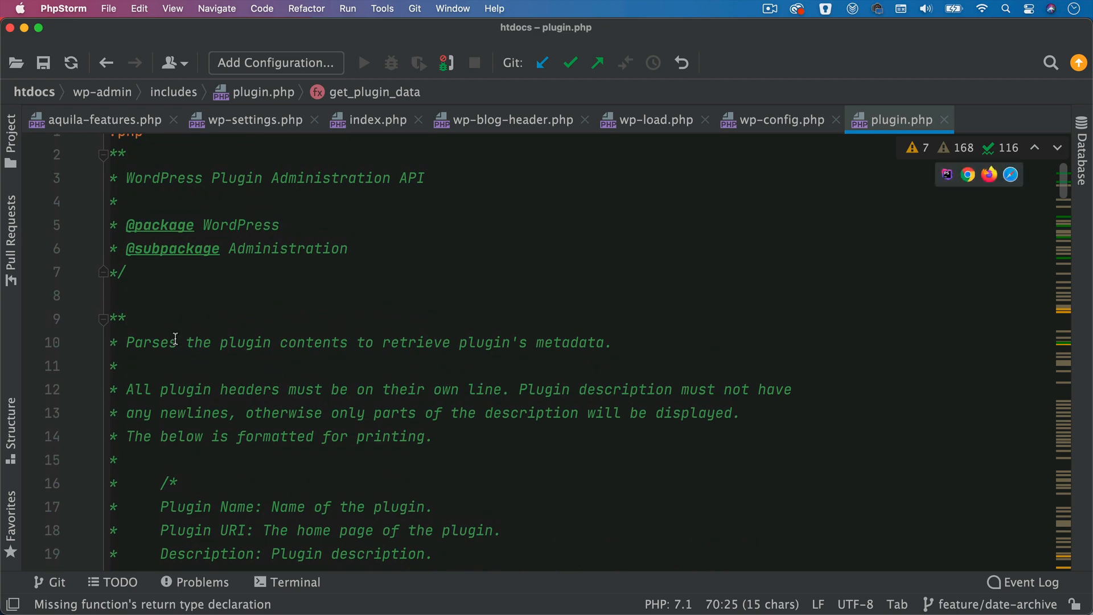
{"action": "left_click_drag", "start_coordinate": [125, 343], "coordinate": [555, 343]}
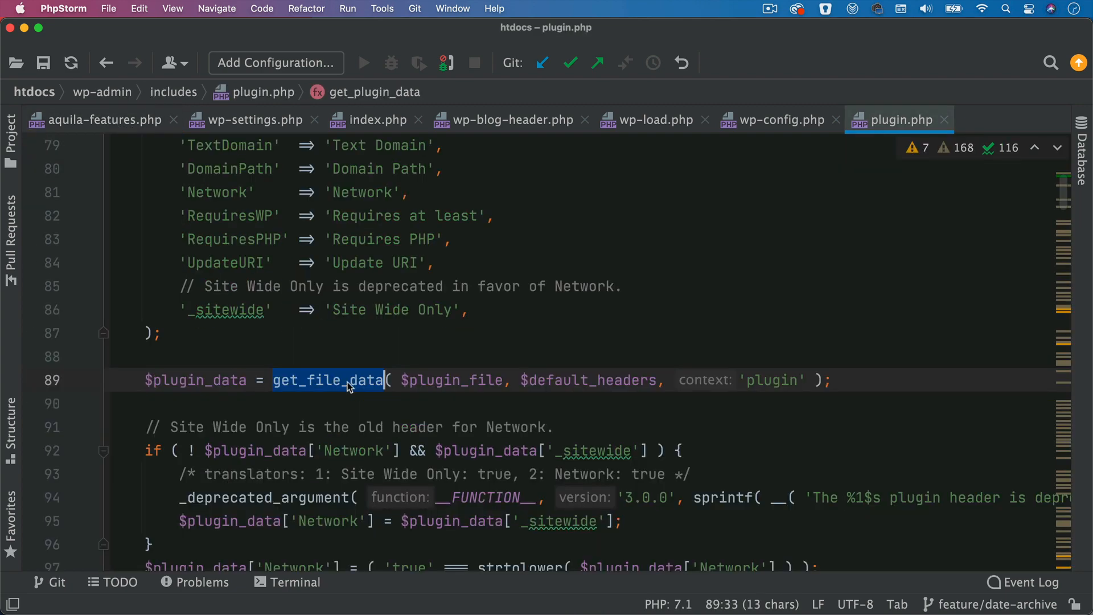
Jump to get_file_data in functions.php, highlight its summary line, and navigate back to plugin.php
{"action": "left_click", "coordinate": [328, 380]}
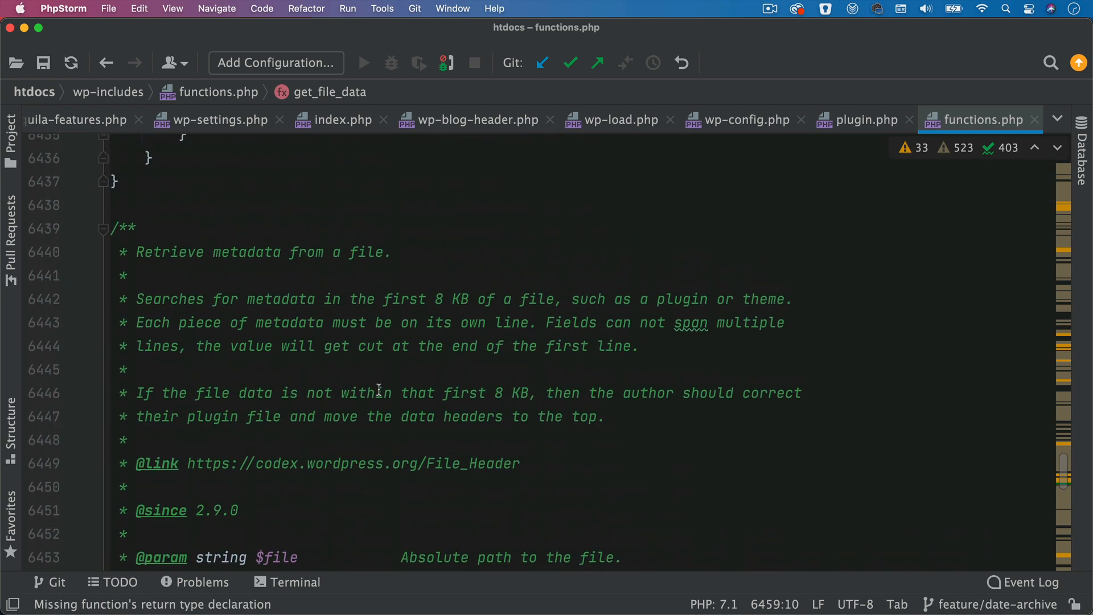
{"action": "left_click_drag", "start_coordinate": [138, 290], "coordinate": [377, 291]}
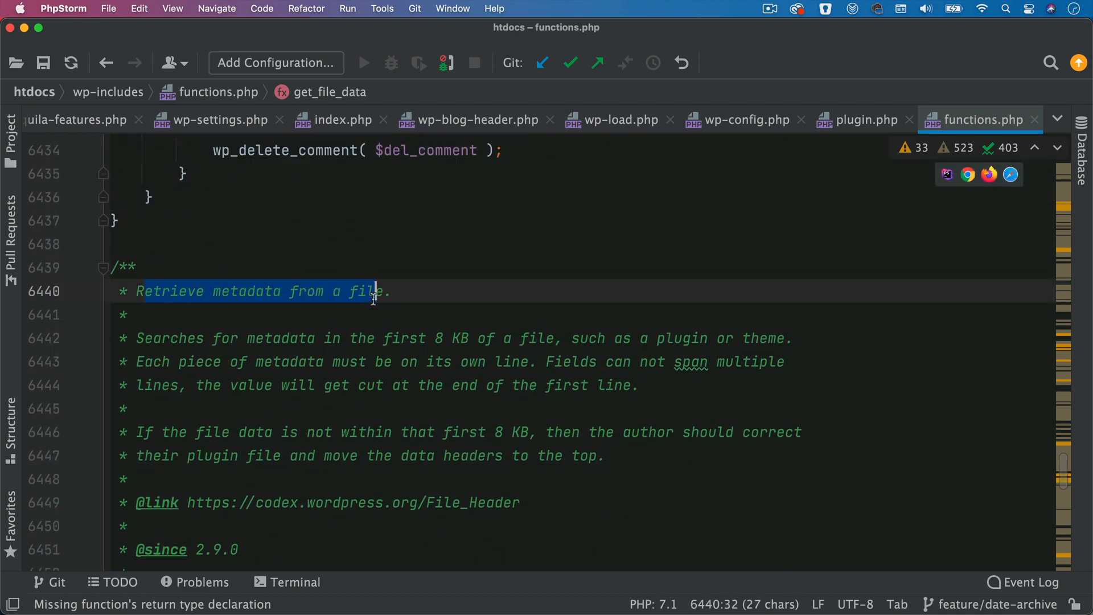
{"action": "left_click", "coordinate": [866, 120]}
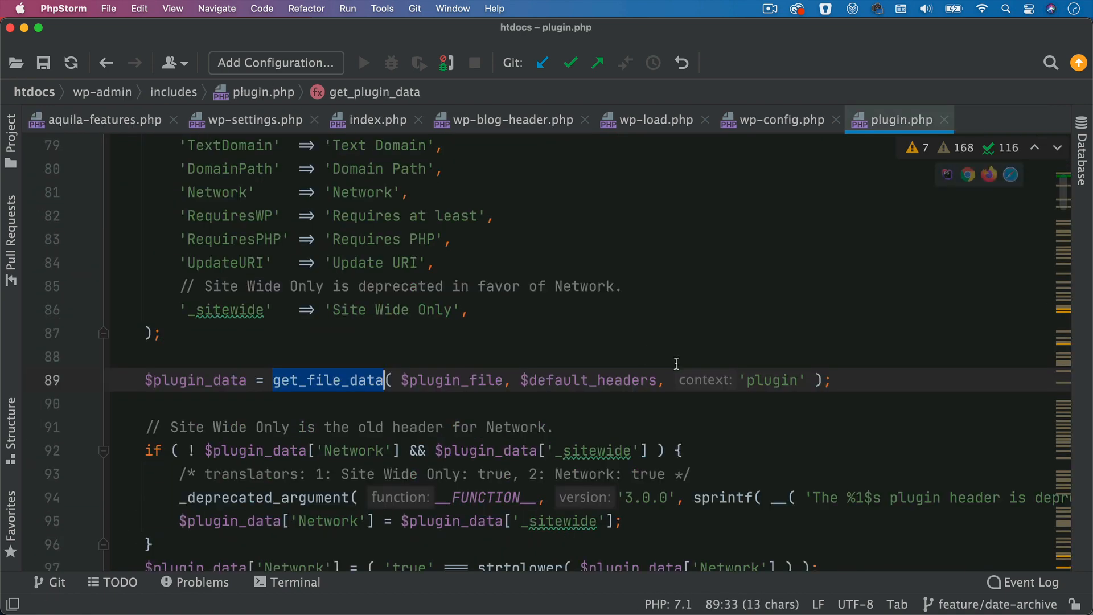
{"action": "left_click", "coordinate": [740, 381]}
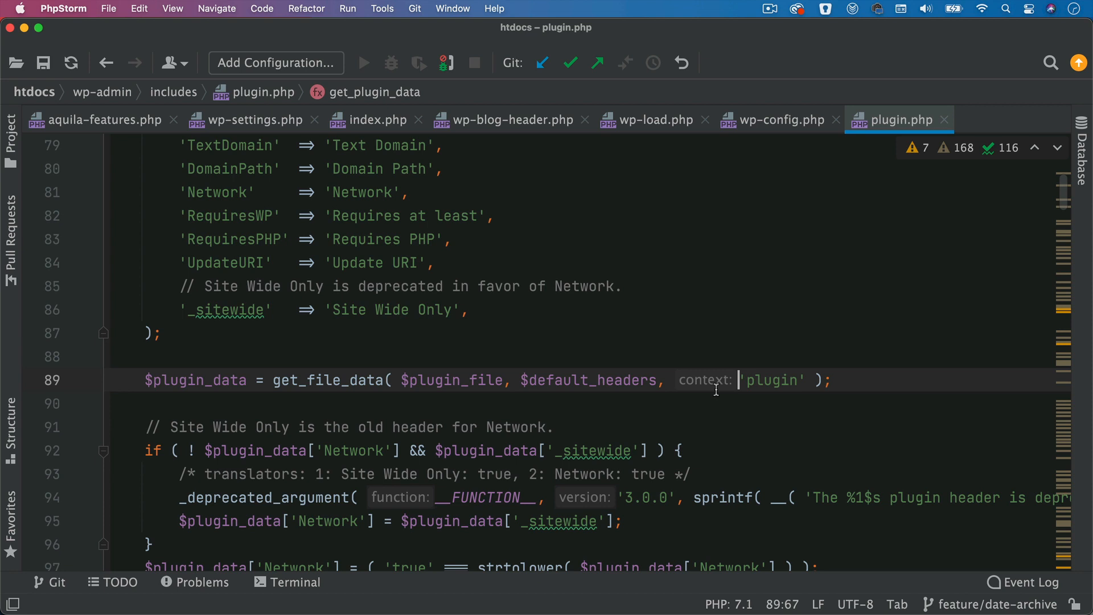
{"action": "left_click", "coordinate": [103, 120]}
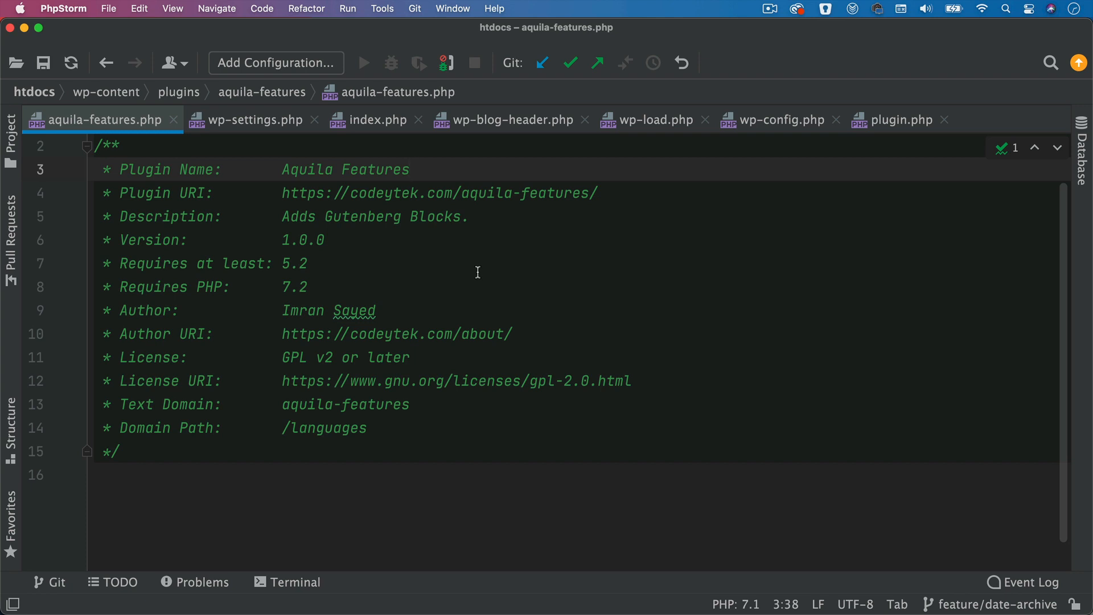
{"action": "left_click", "coordinate": [409, 168]}
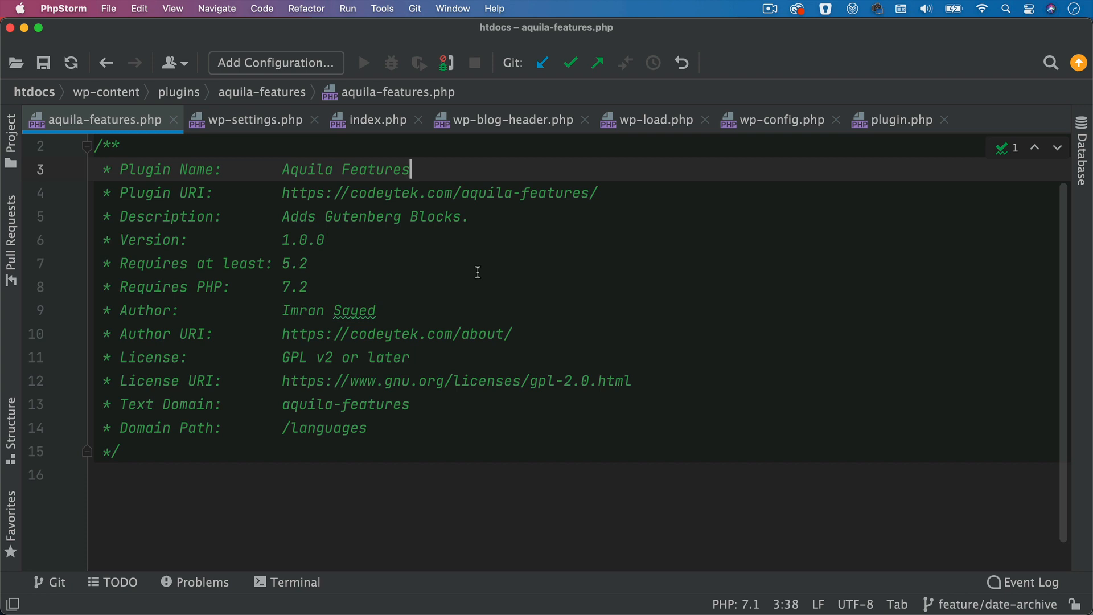
{"action": "left_click", "coordinate": [255, 119]}
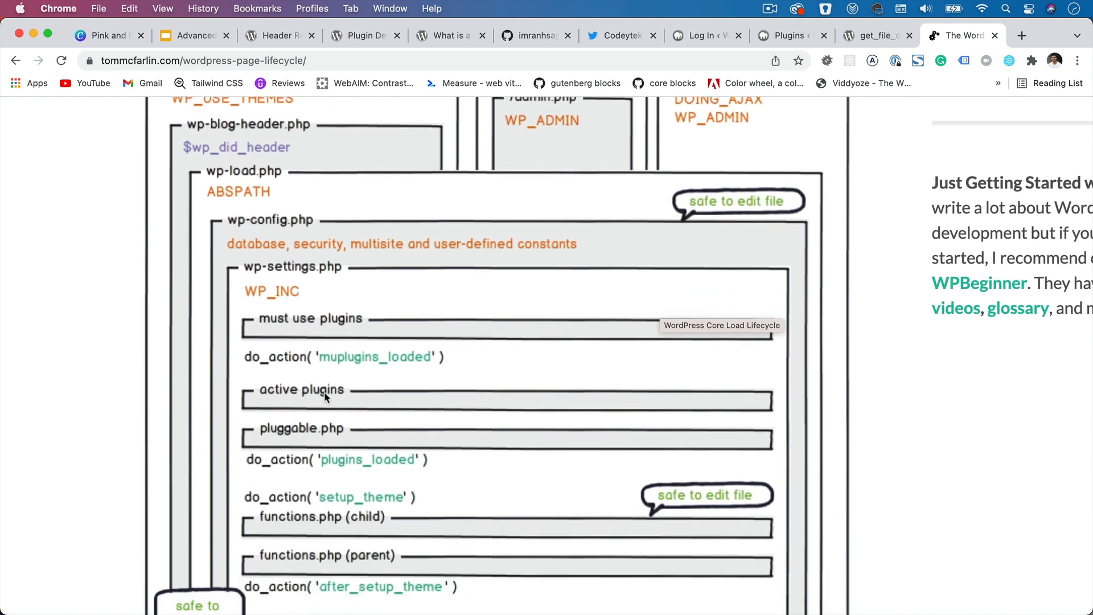
{"action": "scroll", "scroll_direction": "down", "scroll_amount": 3}
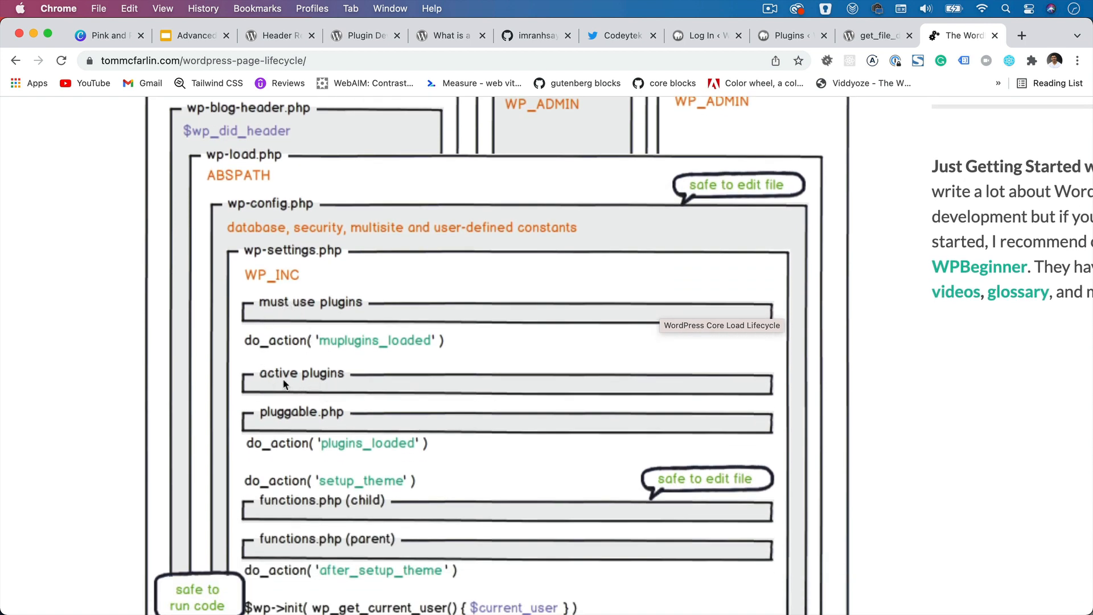
{"action": "mouse_move", "coordinate": [339, 412]}
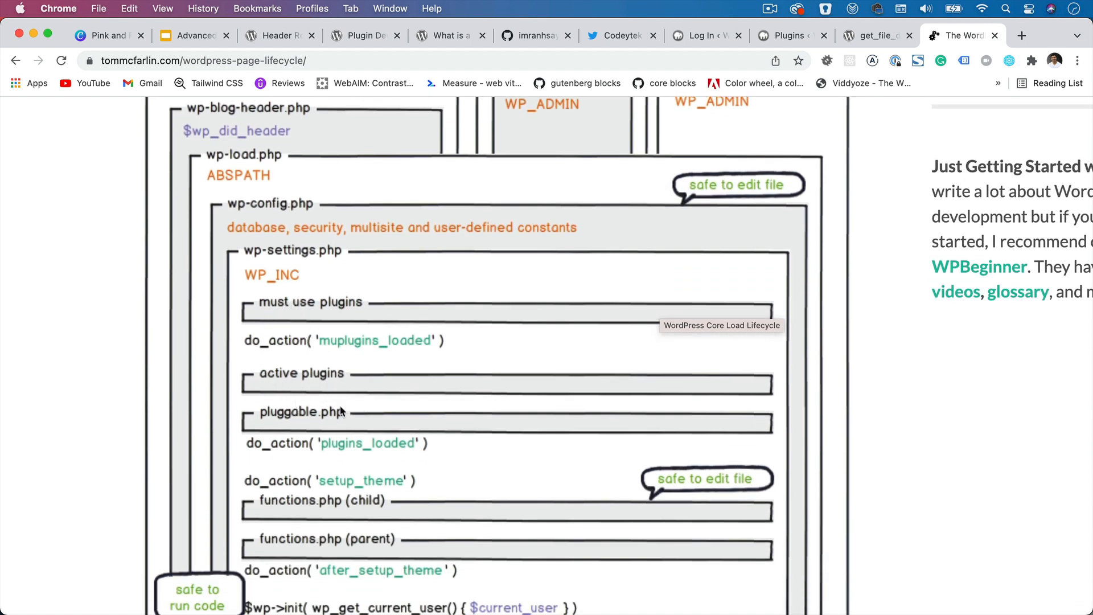
{"action": "scroll", "scroll_direction": "down", "scroll_amount": 3}
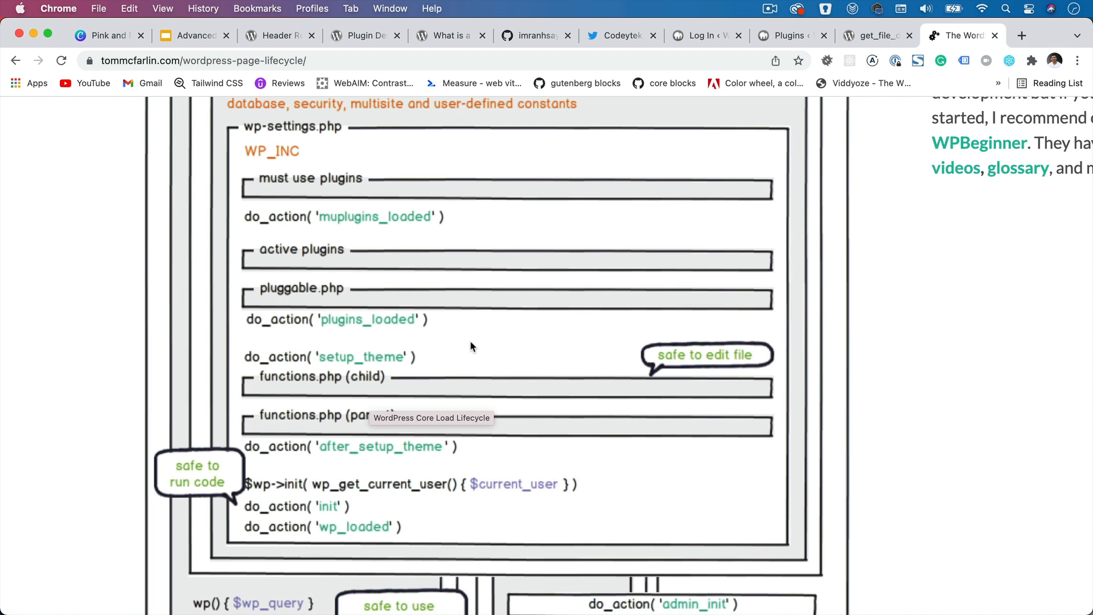
{"action": "mouse_move", "coordinate": [1005, 367]}
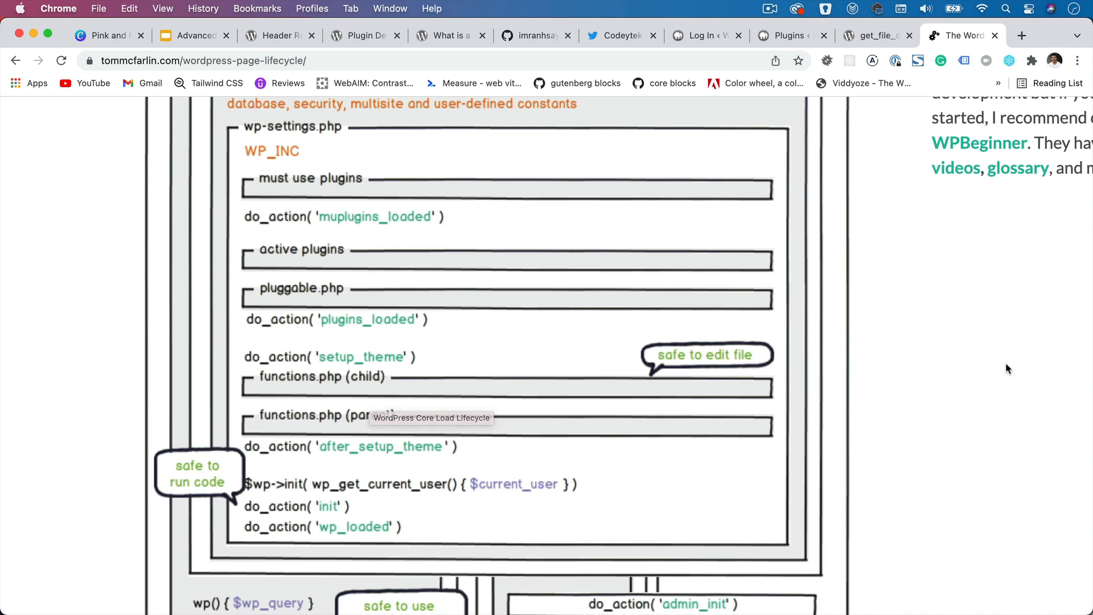
{"action": "mouse_move", "coordinate": [977, 385]}
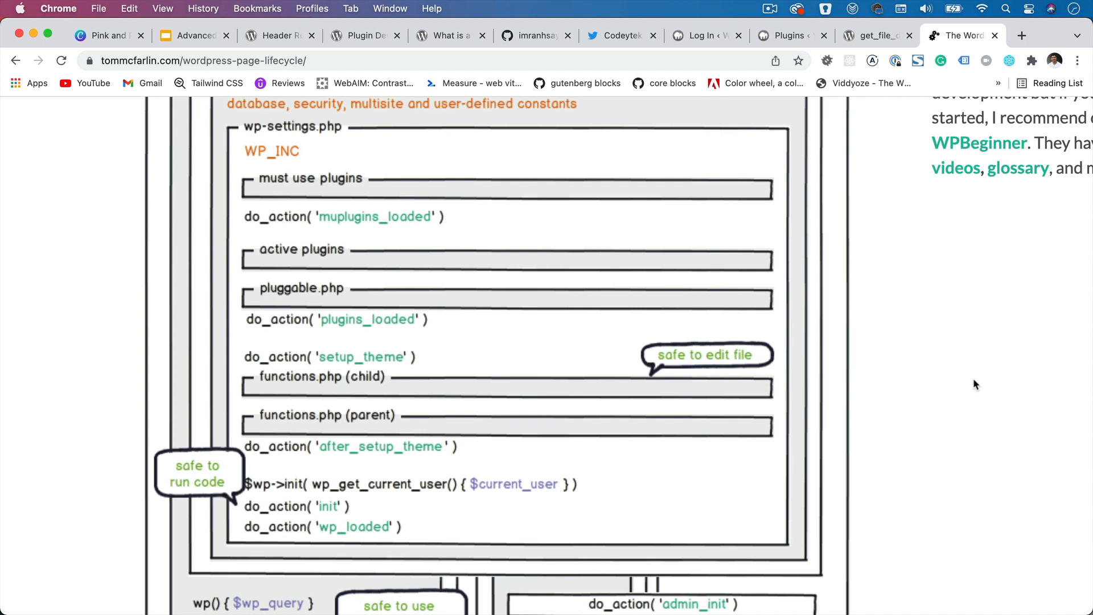
{"action": "mouse_move", "coordinate": [366, 388]}
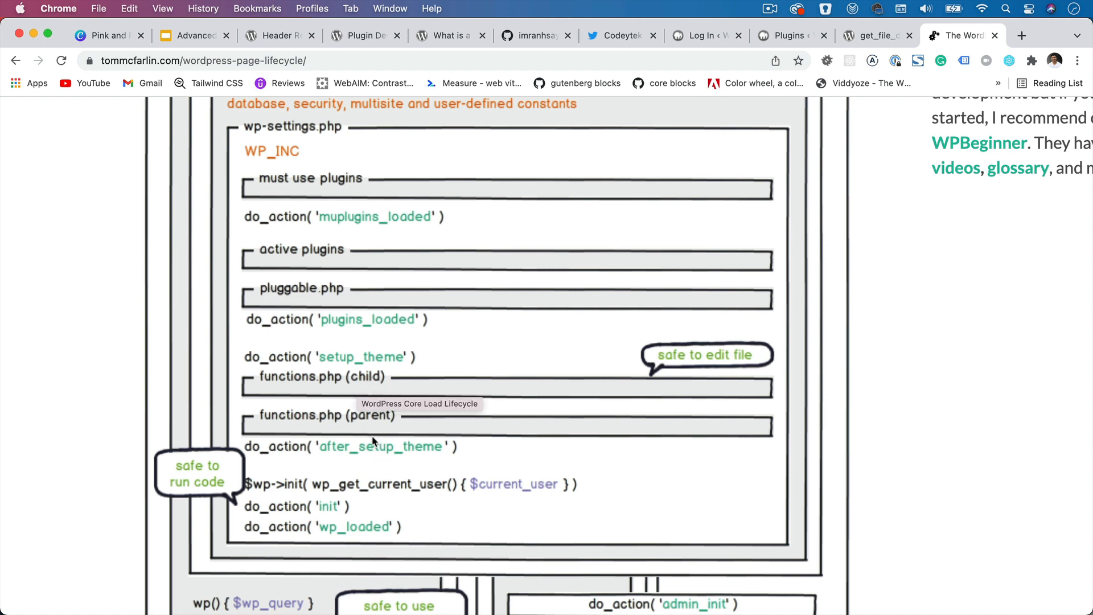
{"action": "scroll", "scroll_direction": "down", "scroll_amount": 3}
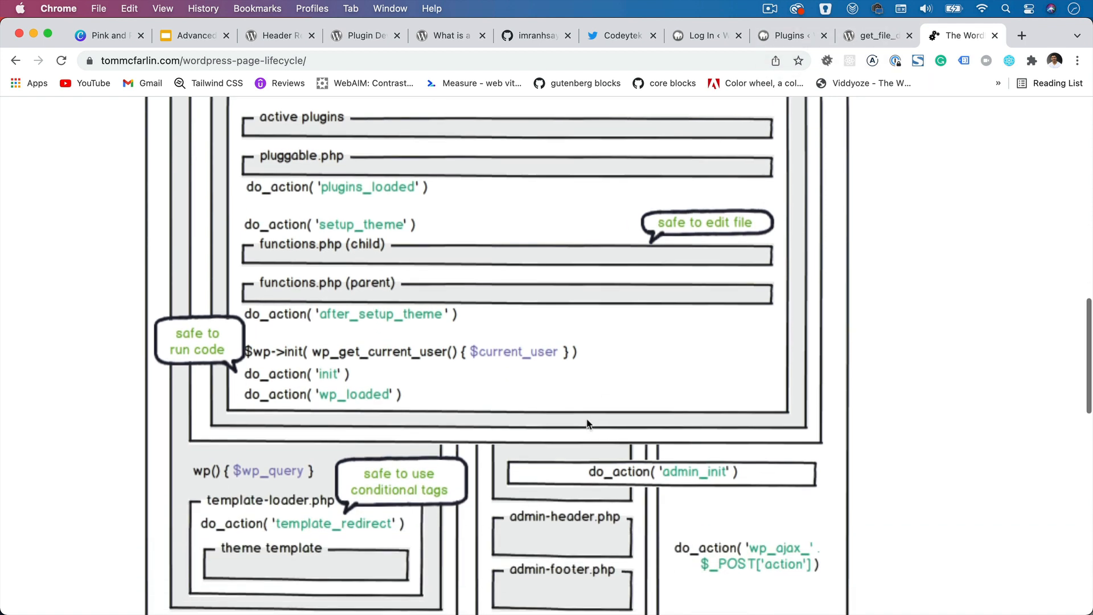
{"action": "mouse_move", "coordinate": [362, 377]}
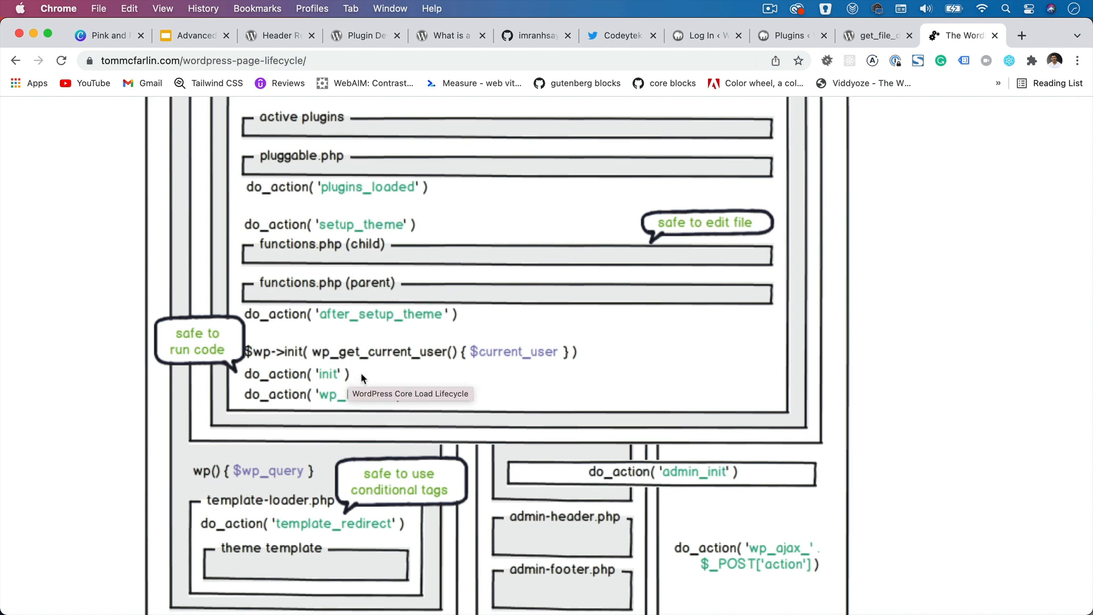
{"action": "mouse_move", "coordinate": [438, 346]}
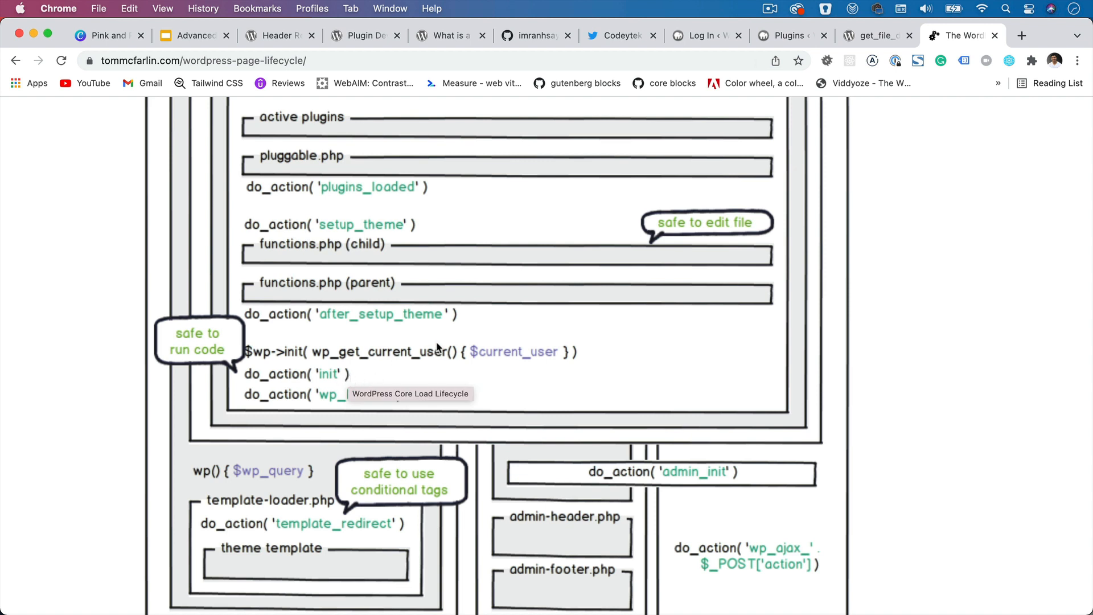
{"action": "mouse_move", "coordinate": [445, 319]}
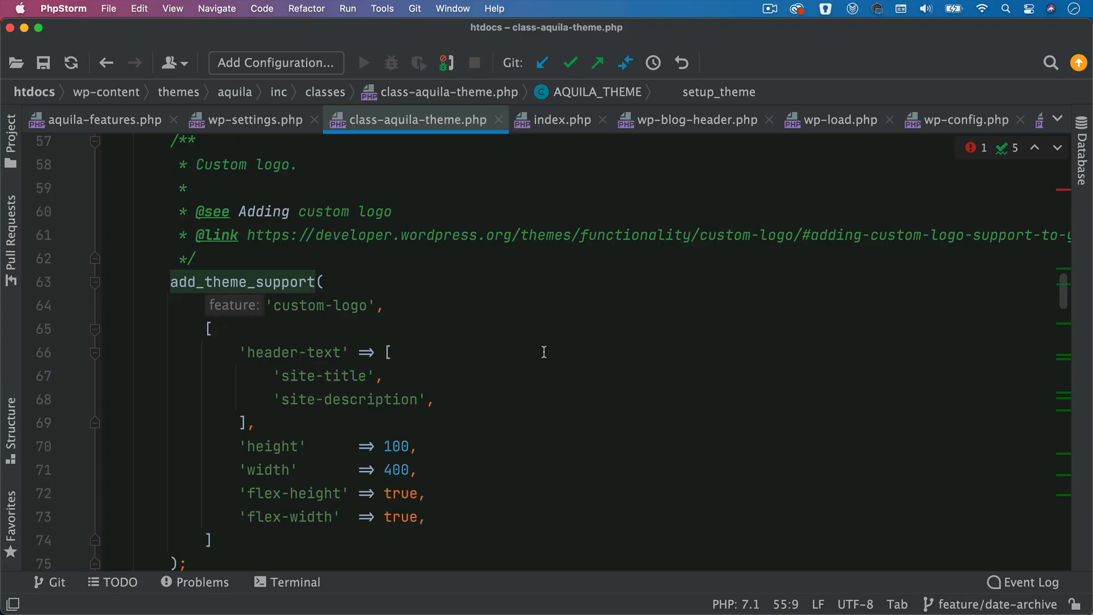
Scroll class-aquila-theme.php through the add_theme_support calls to setup_hooks hooking setup_theme to after_setup_theme
{"action": "scroll", "scroll_direction": "down", "scroll_amount": 3}
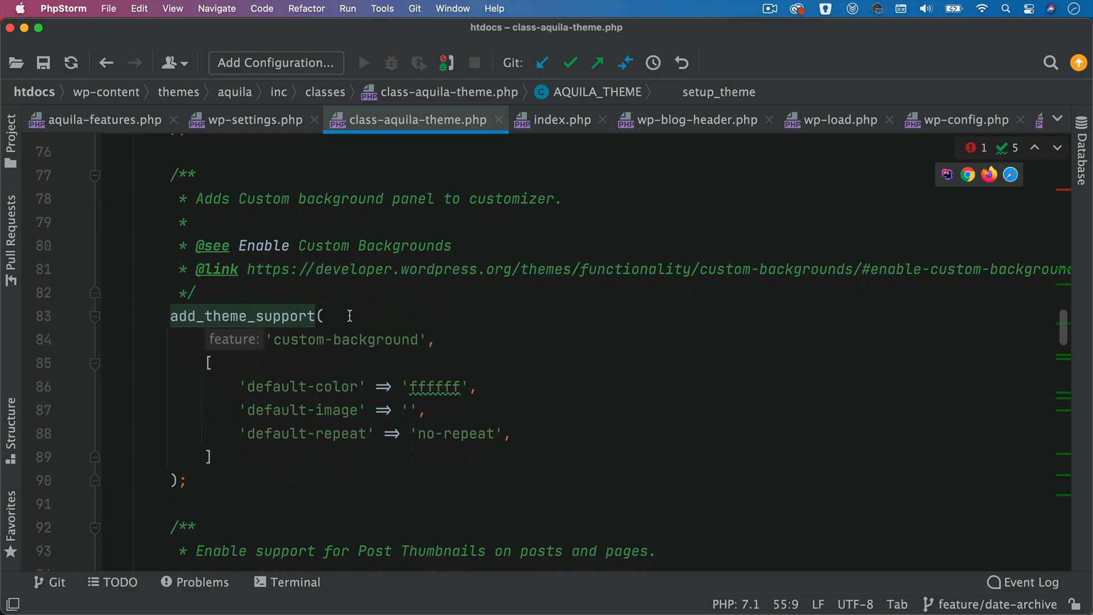
{"action": "scroll", "scroll_direction": "down", "scroll_amount": 3}
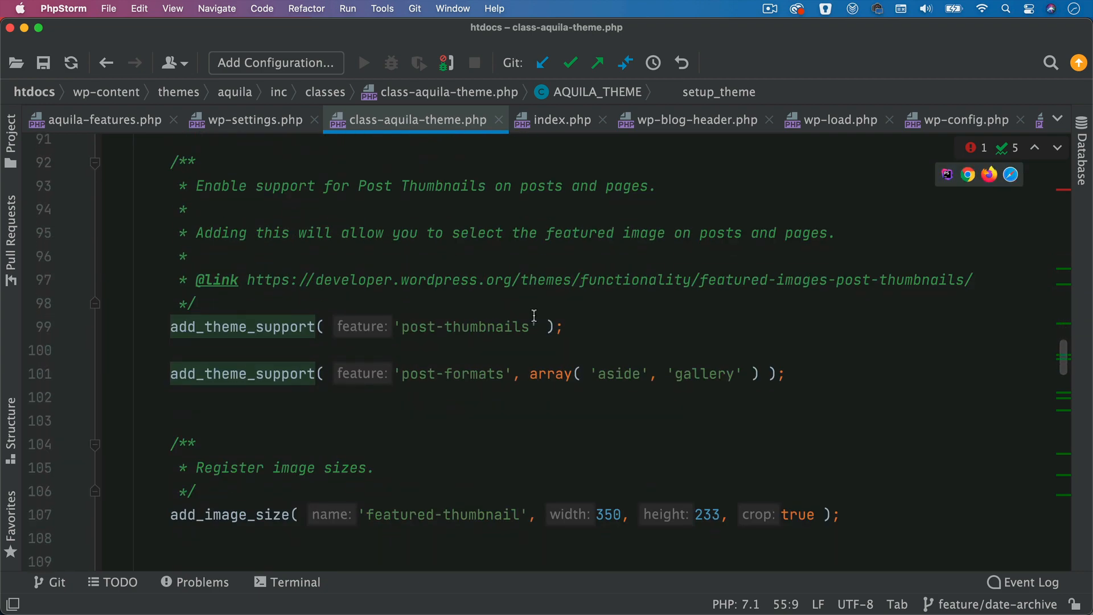
{"action": "scroll", "scroll_direction": "down", "scroll_amount": 3}
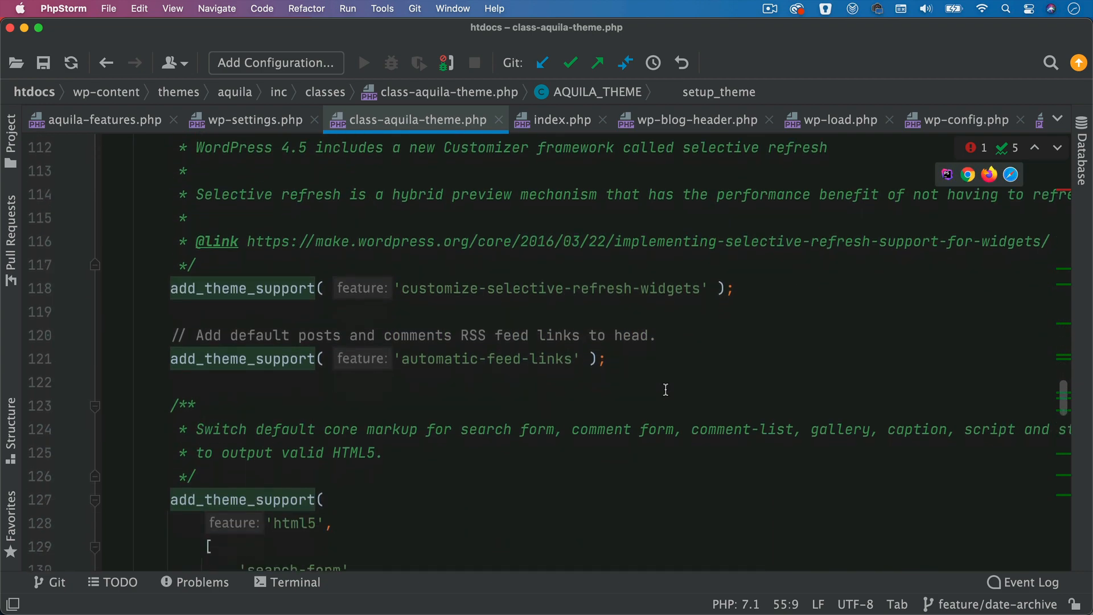
{"action": "scroll", "scroll_direction": "down", "scroll_amount": 3}
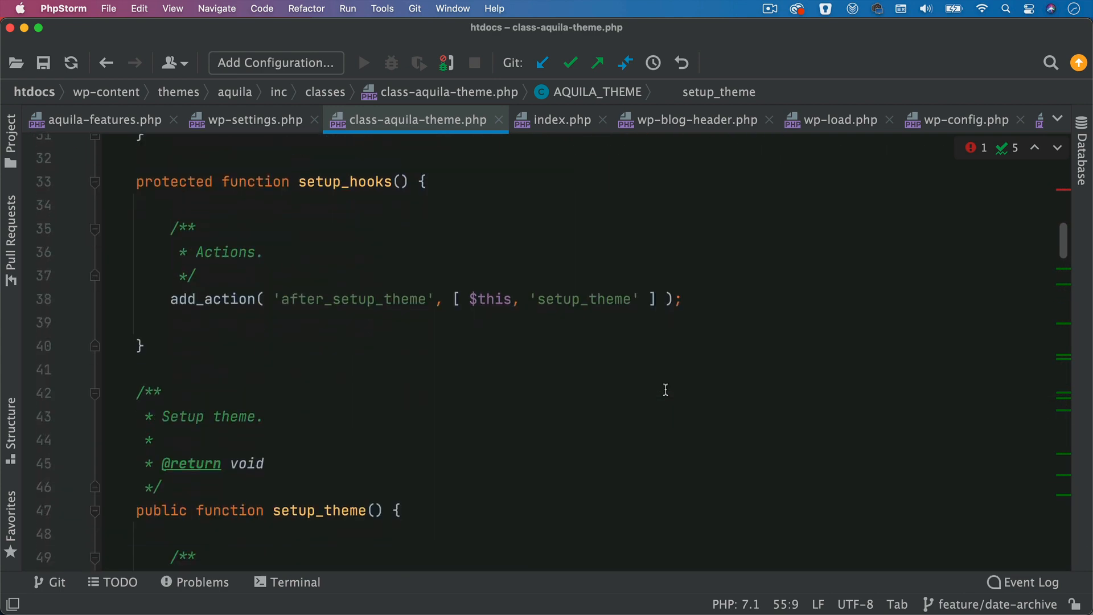
{"action": "double_click", "coordinate": [353, 260]}
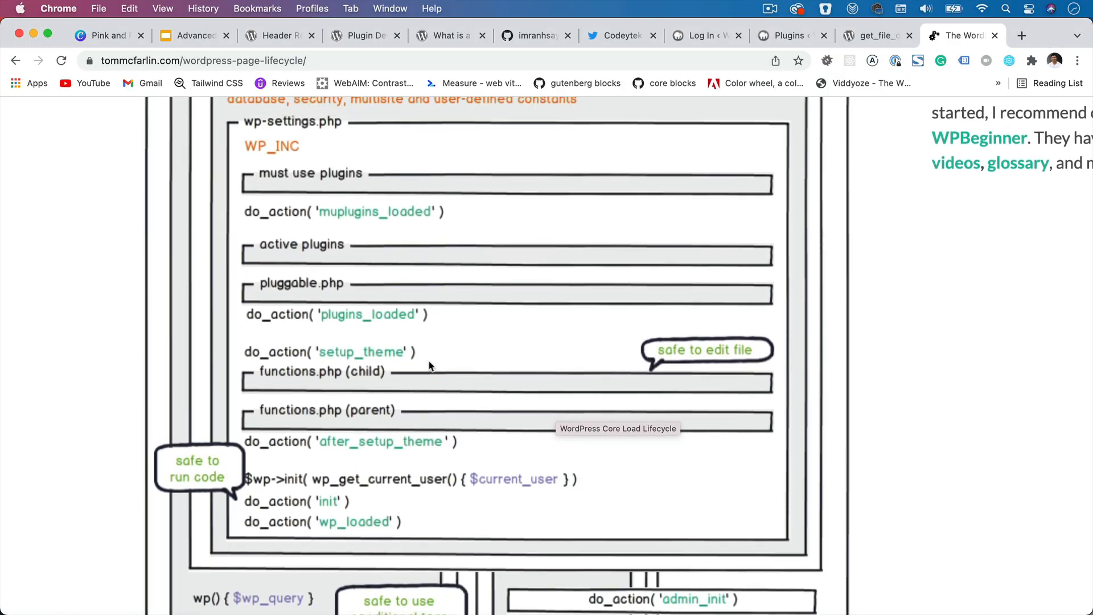
{"action": "mouse_move", "coordinate": [417, 278]}
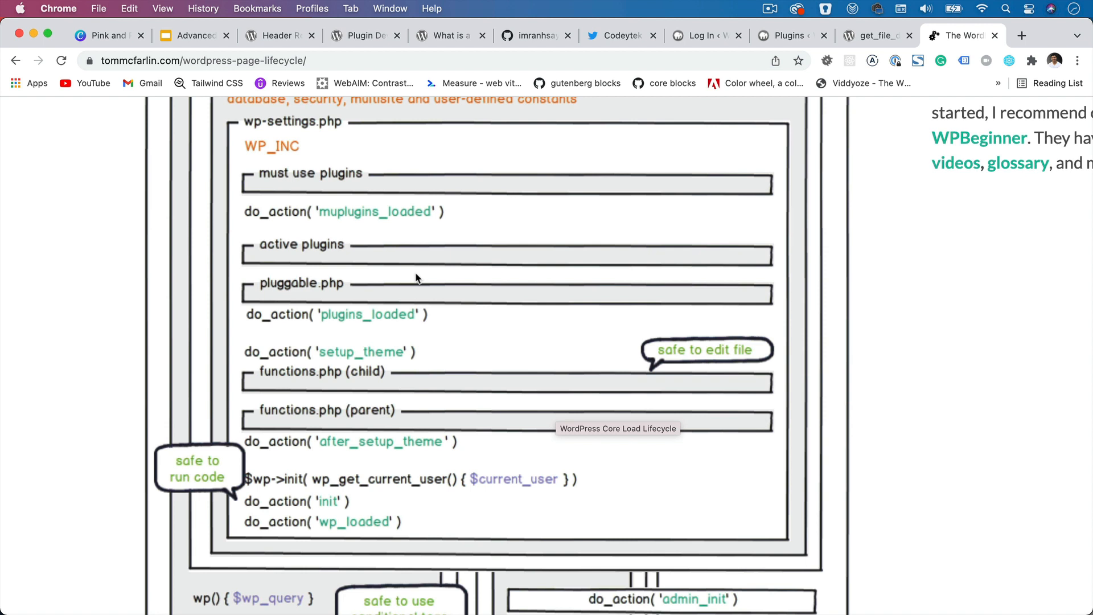
{"action": "mouse_move", "coordinate": [440, 363]}
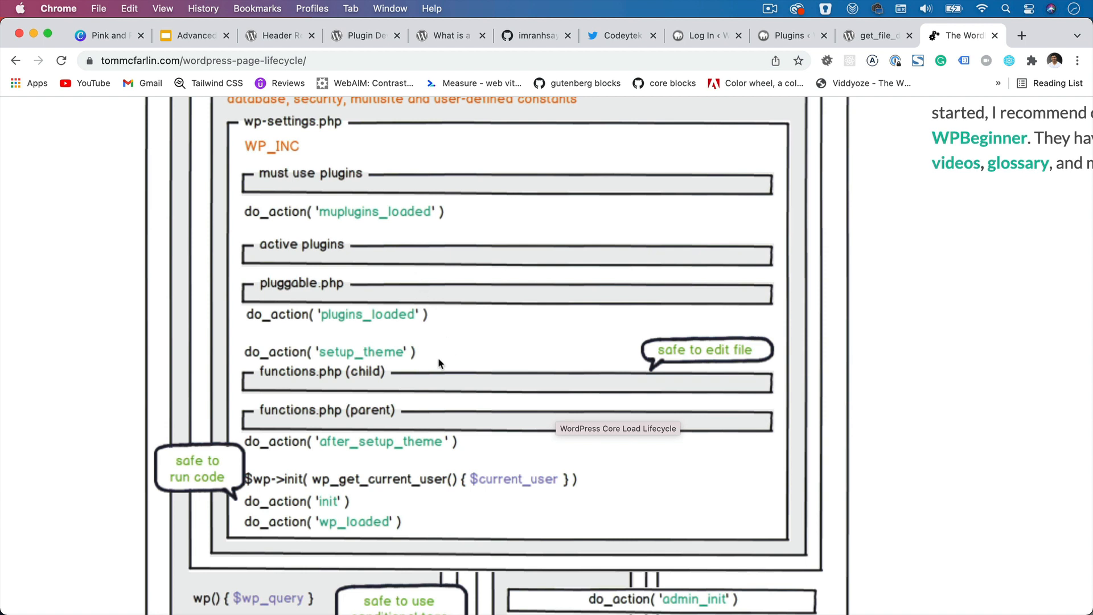
{"action": "mouse_move", "coordinate": [412, 351]}
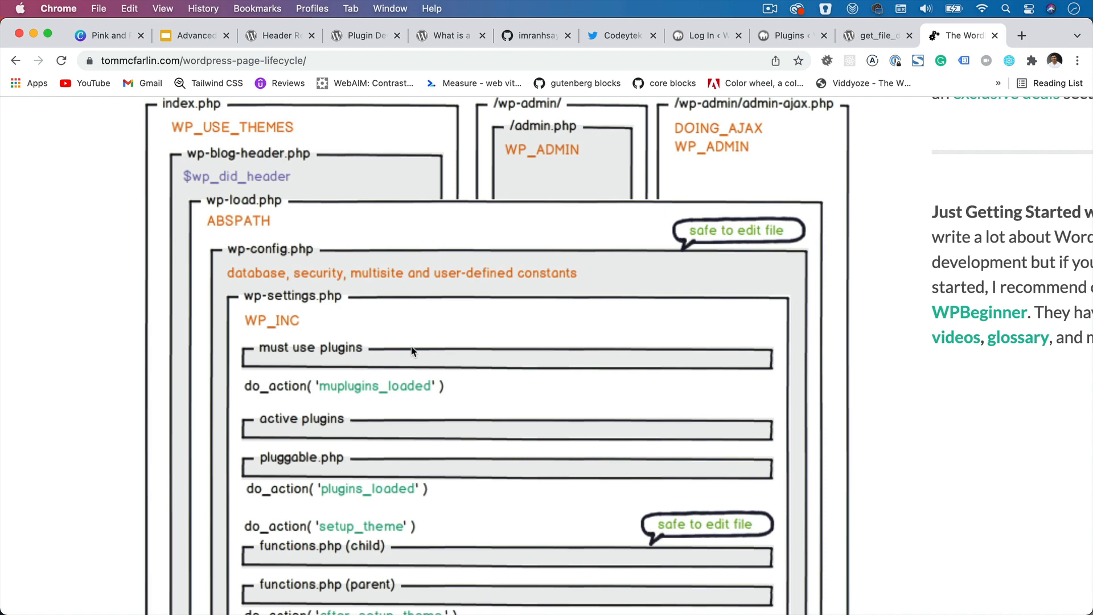
{"action": "mouse_move", "coordinate": [421, 43]}
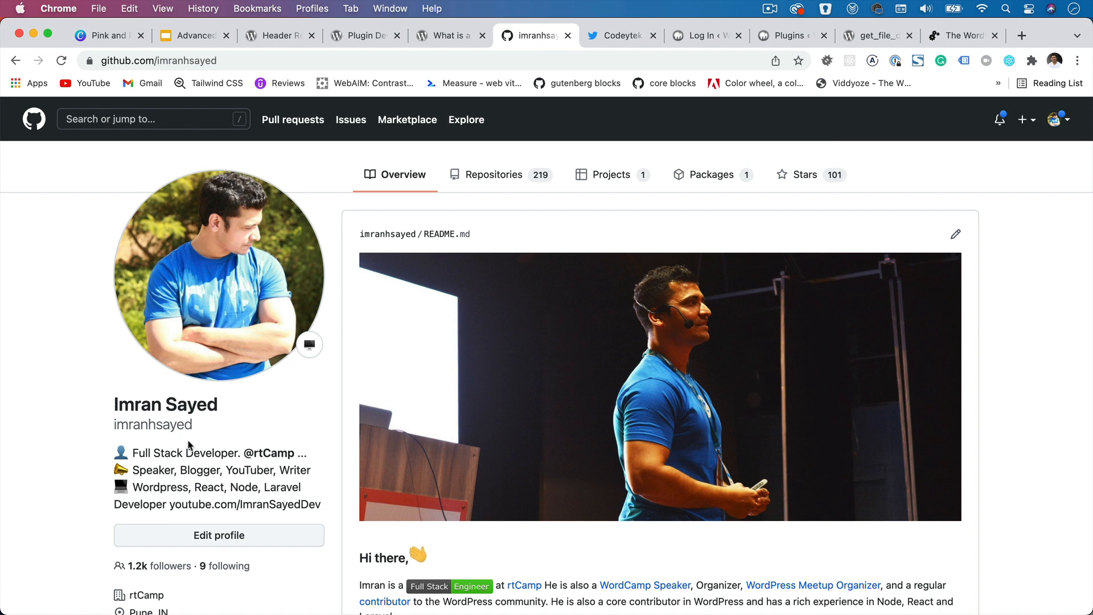
Visit the aquila-features GitHub repository, then show the Codeytek Academy Twitter profile
{"action": "scroll", "scroll_direction": "down", "scroll_amount": 3}
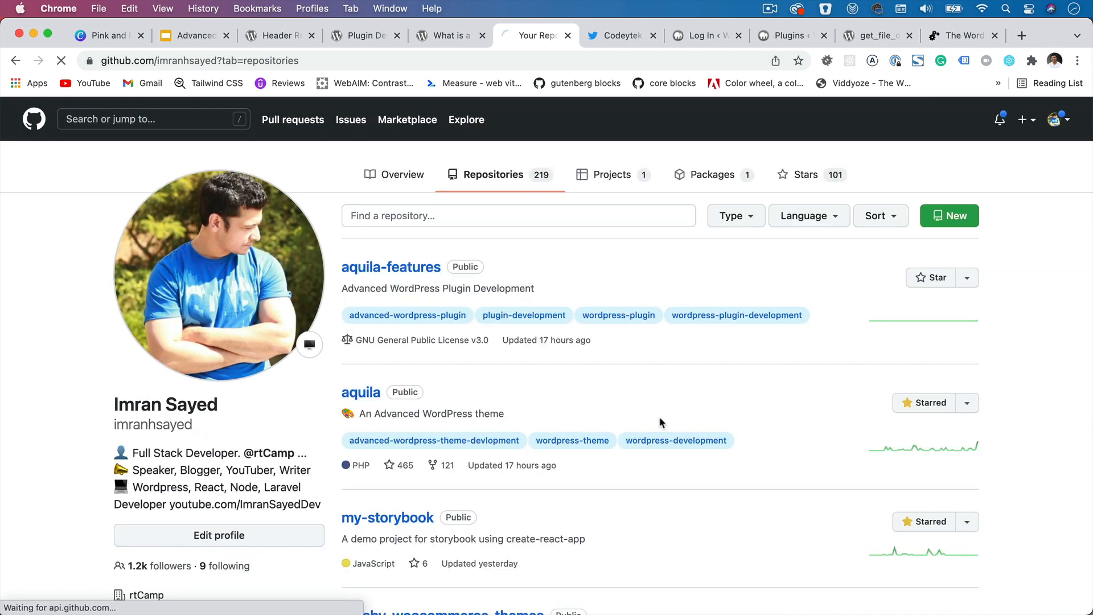
{"action": "left_click", "coordinate": [392, 266]}
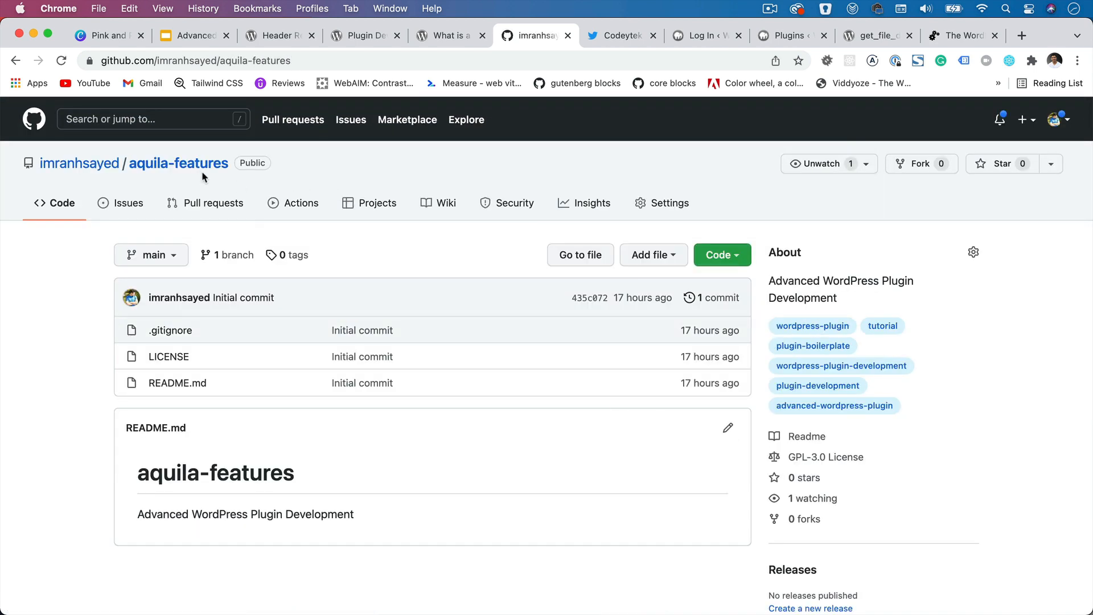
{"action": "left_click", "coordinate": [624, 35]}
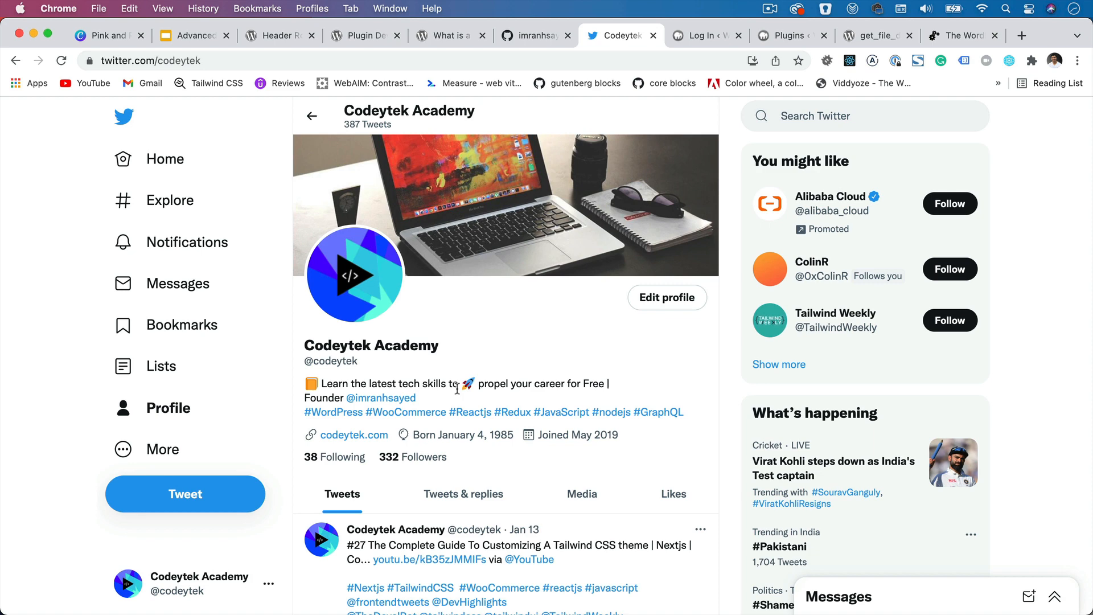